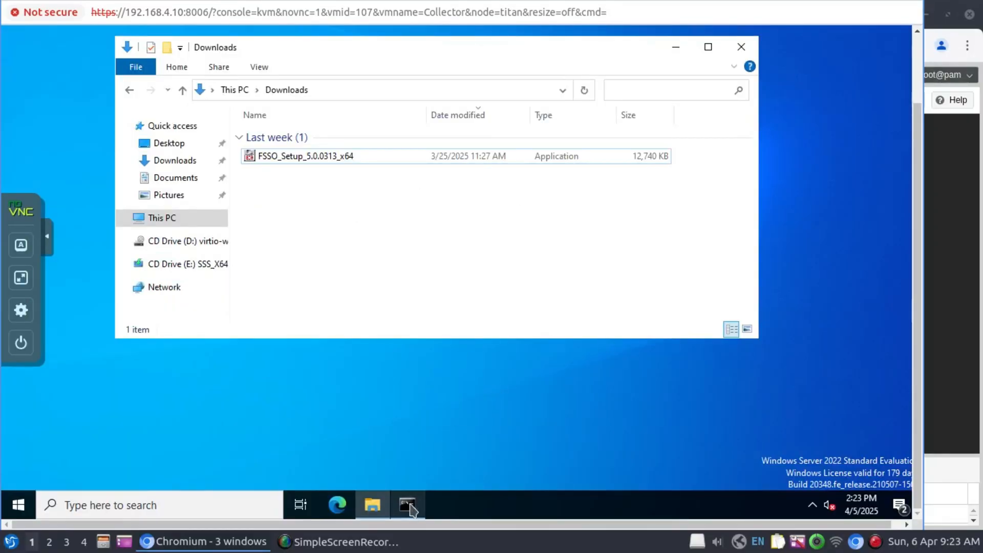
# Ping domain controllers dc01 and dc02 from Command Prompt and confirm both reply
pyautogui.click(407, 505)
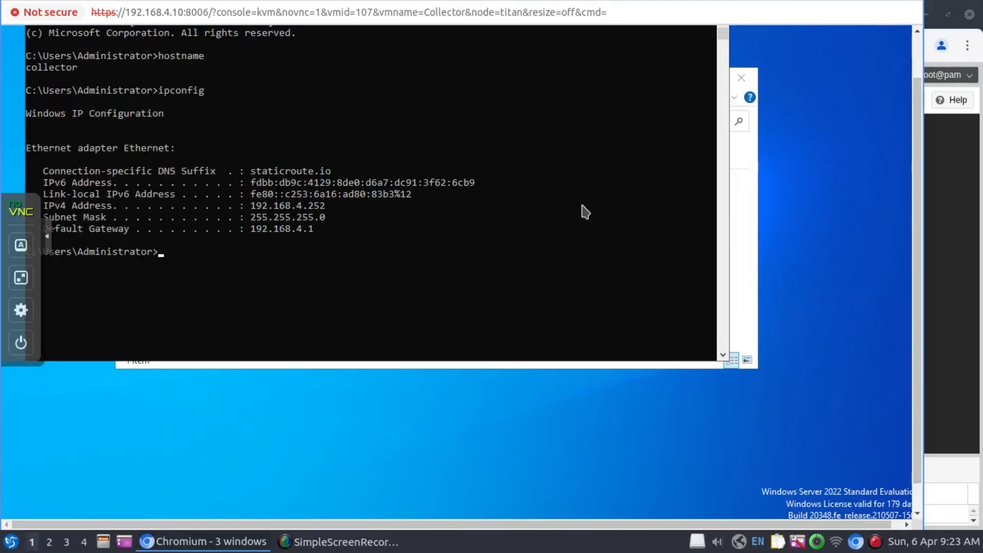
pyautogui.press('Return')
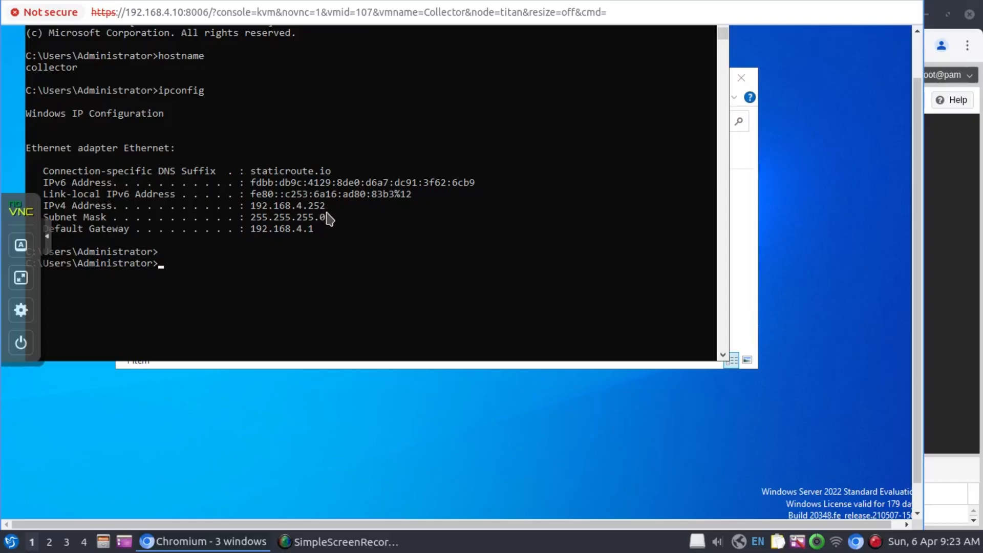
pyautogui.write('ping dc01')
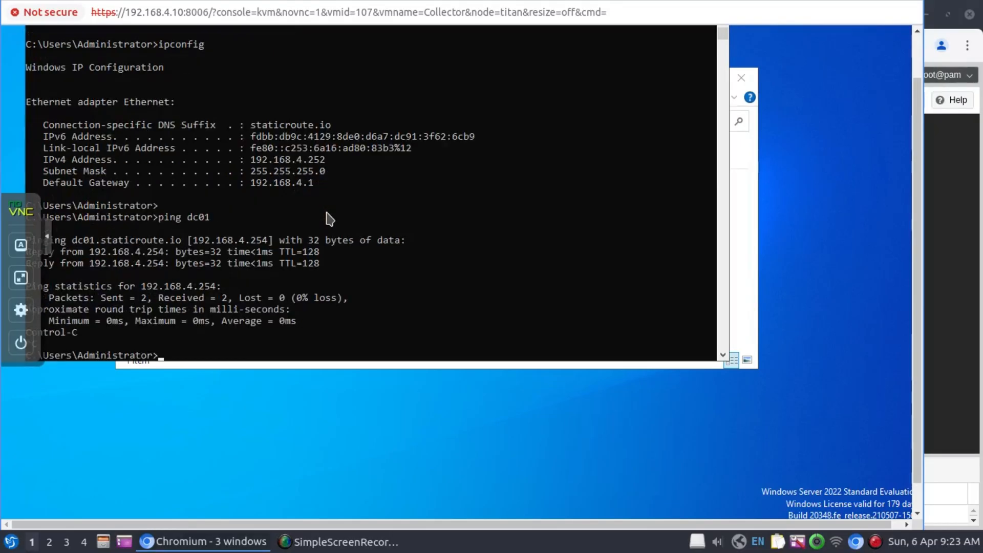
pyautogui.moveTo(190, 272)
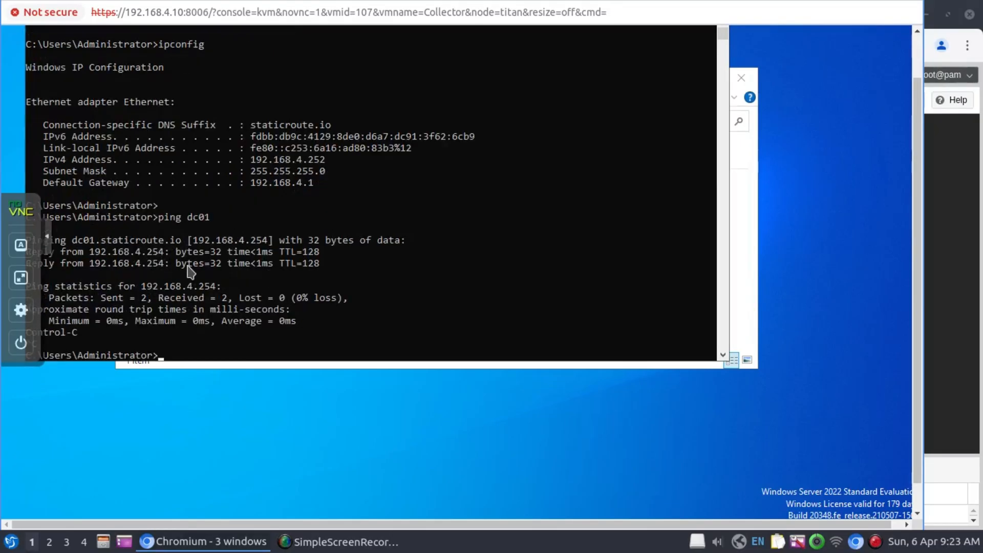
pyautogui.write('ping dc02')
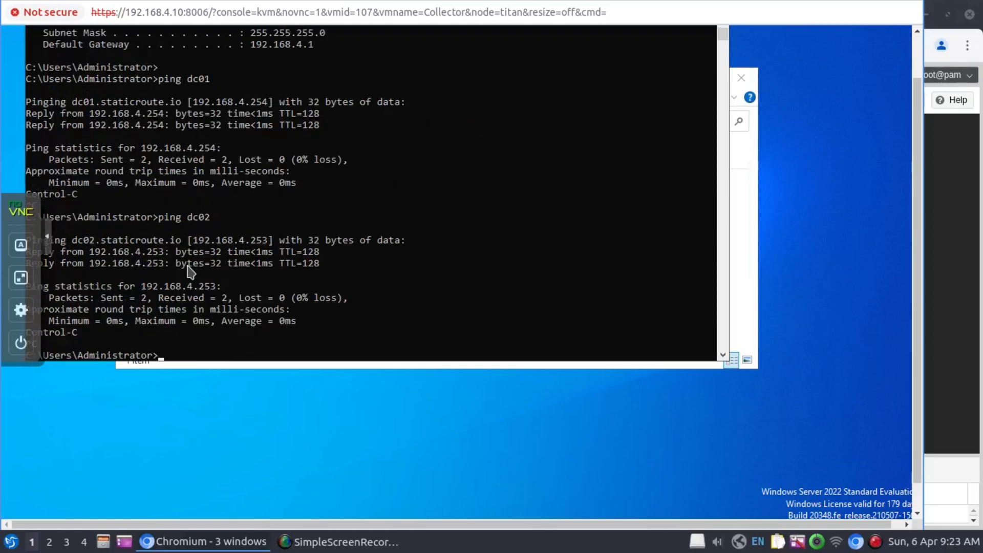
pyautogui.moveTo(729, 268)
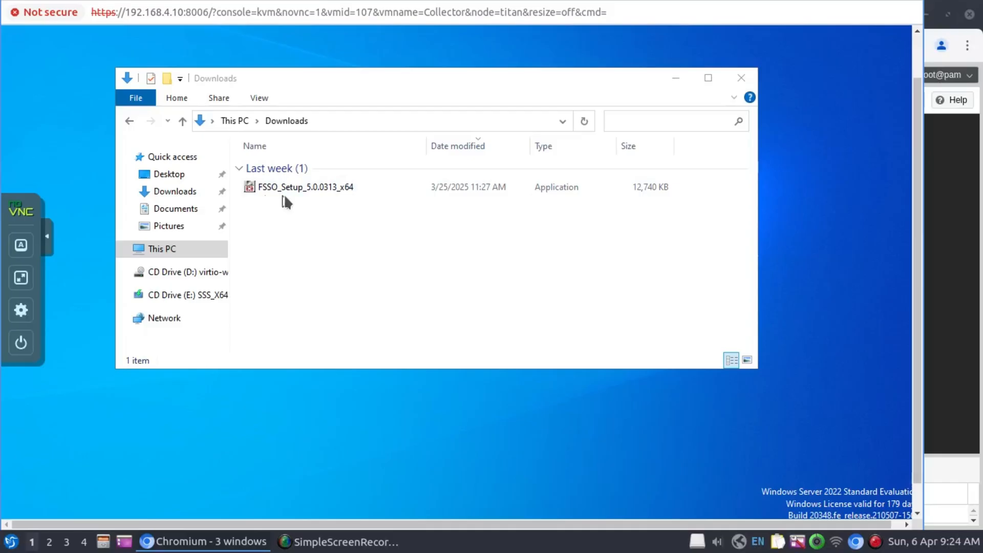
# Run FSSO_Setup and install Collector Agent v5.0.0313 with default install options and Advanced access
pyautogui.click(305, 186)
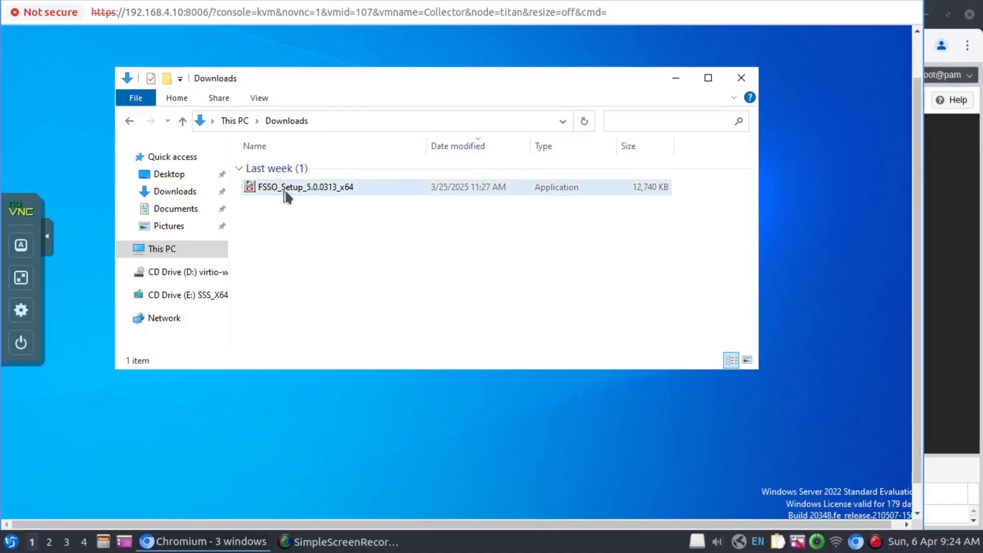
pyautogui.doubleClick(305, 187)
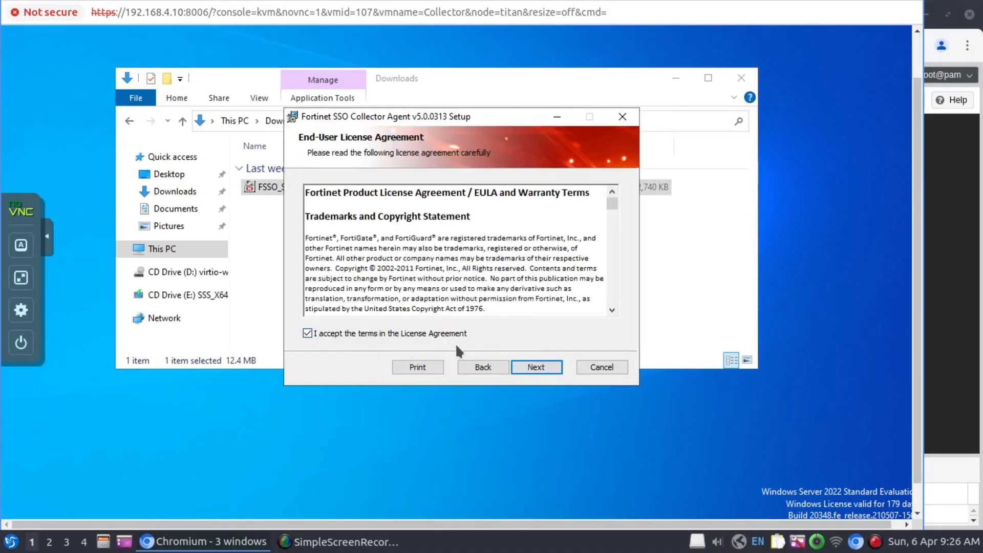
pyautogui.click(536, 367)
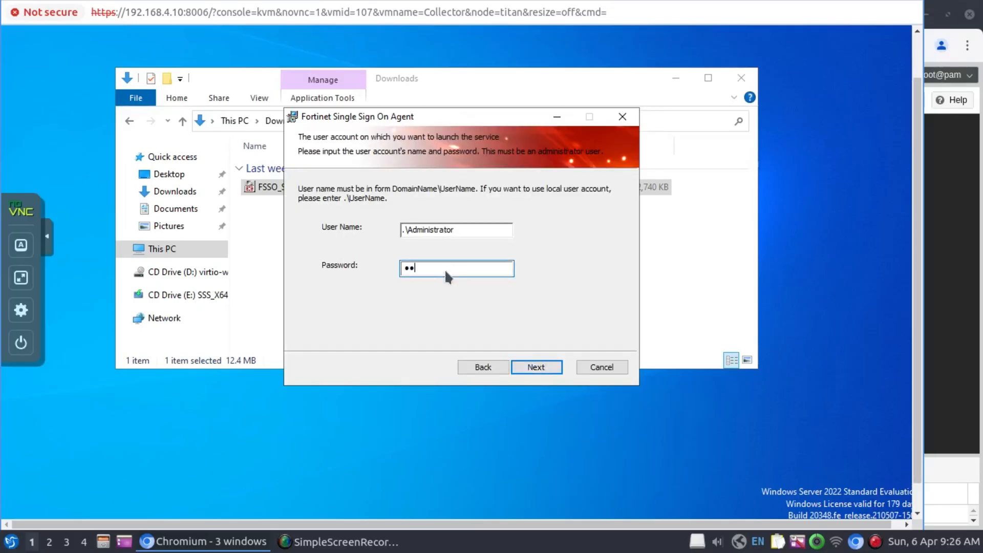
pyautogui.click(536, 366)
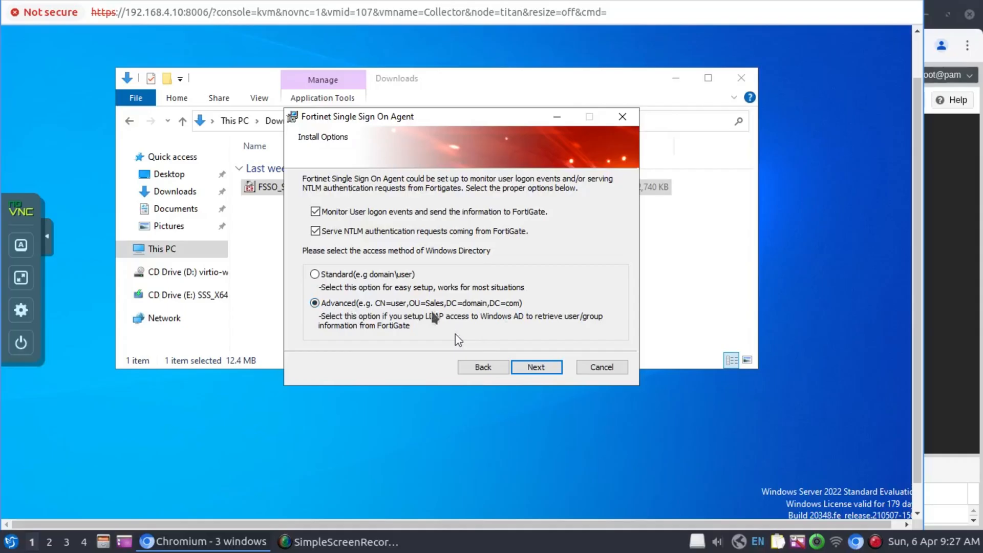
pyautogui.moveTo(441, 353)
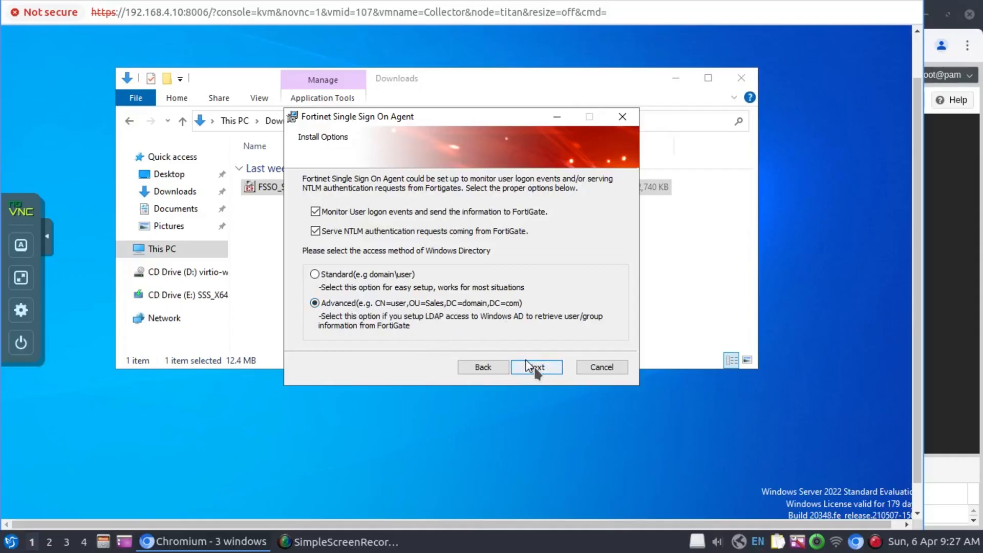
pyautogui.click(536, 366)
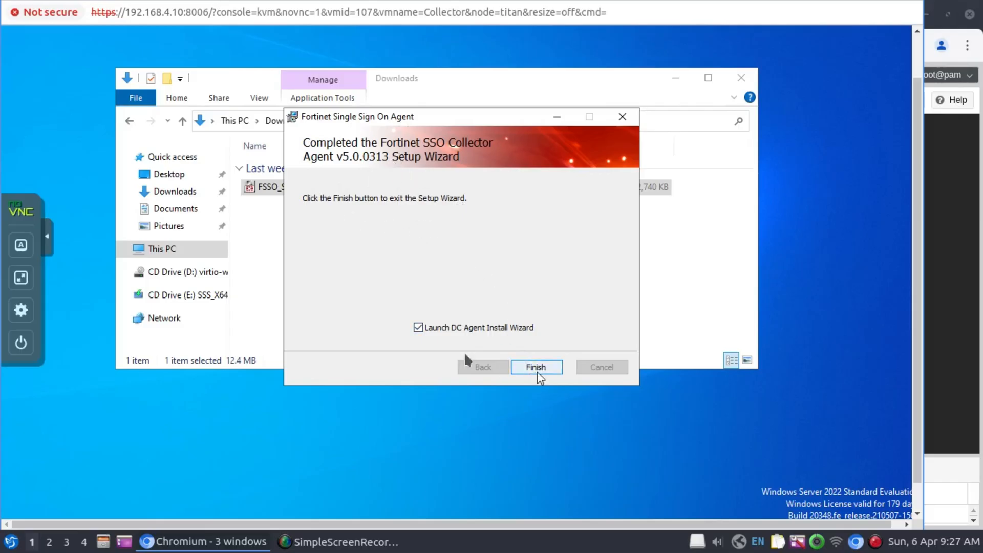
pyautogui.moveTo(542, 375)
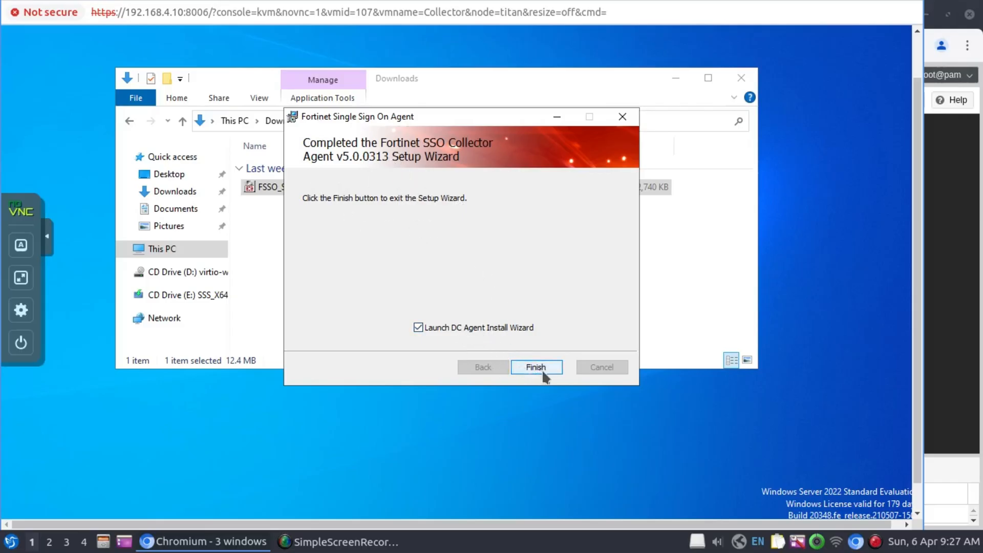
# Launch the DC Agent wizard and accept the collector address, port and STATICROUTE domain
pyautogui.click(535, 367)
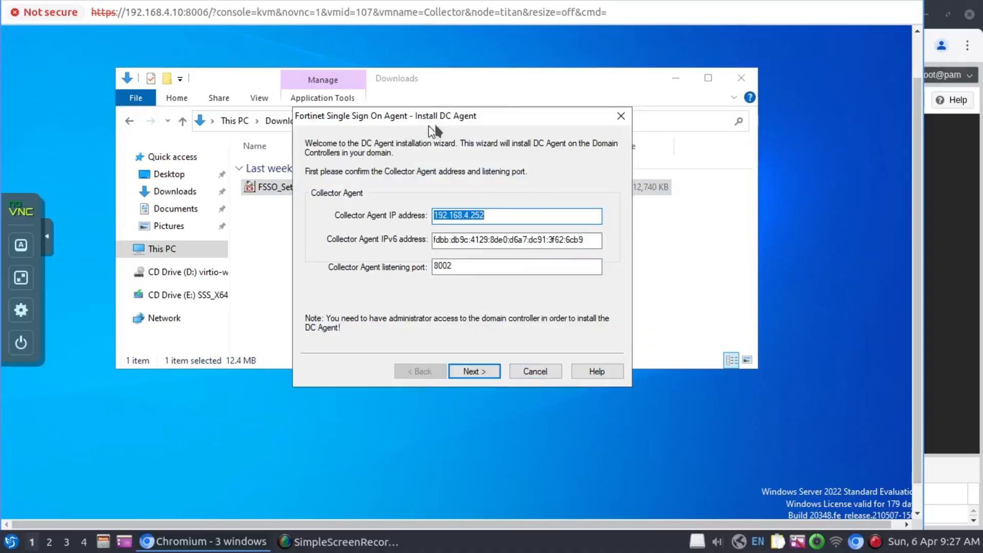
pyautogui.moveTo(452, 129)
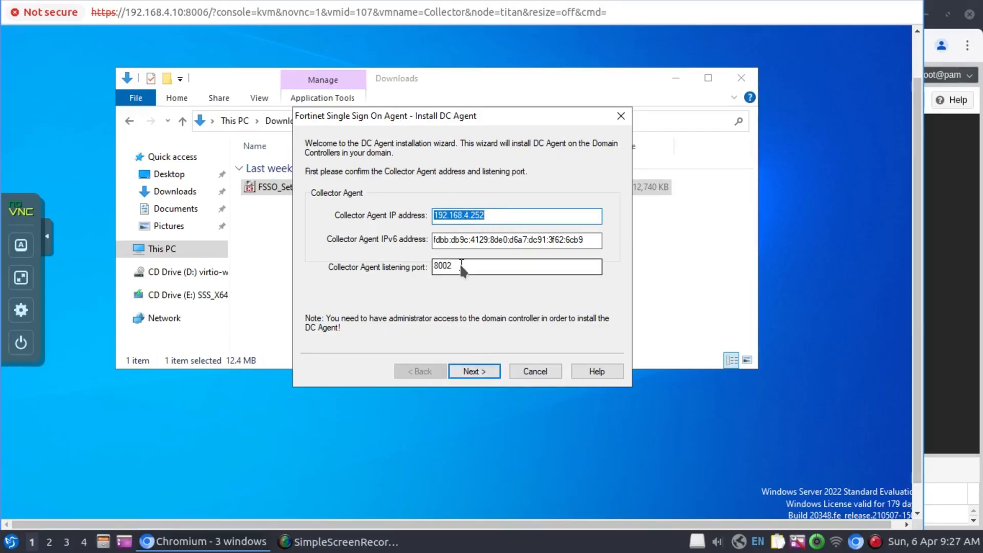
pyautogui.click(474, 371)
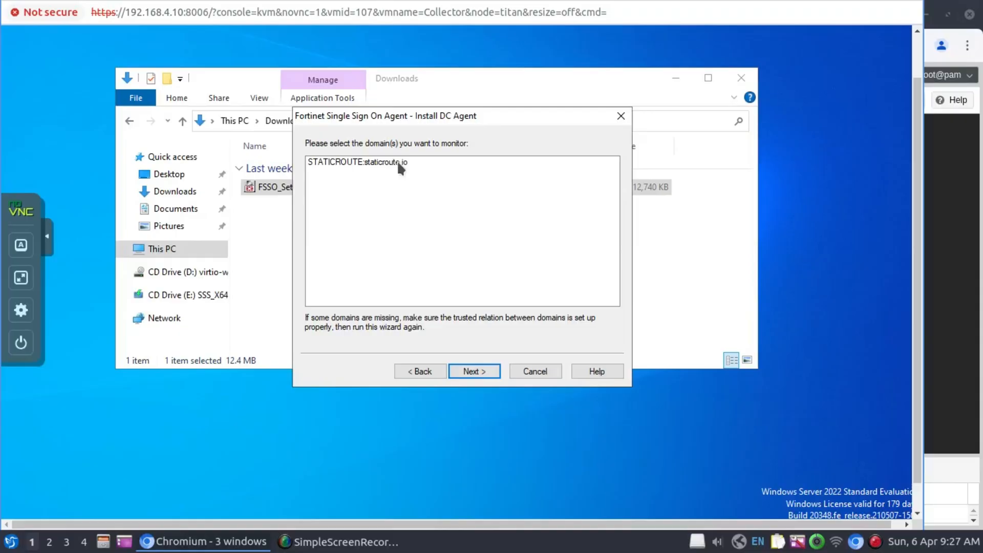
pyautogui.click(474, 370)
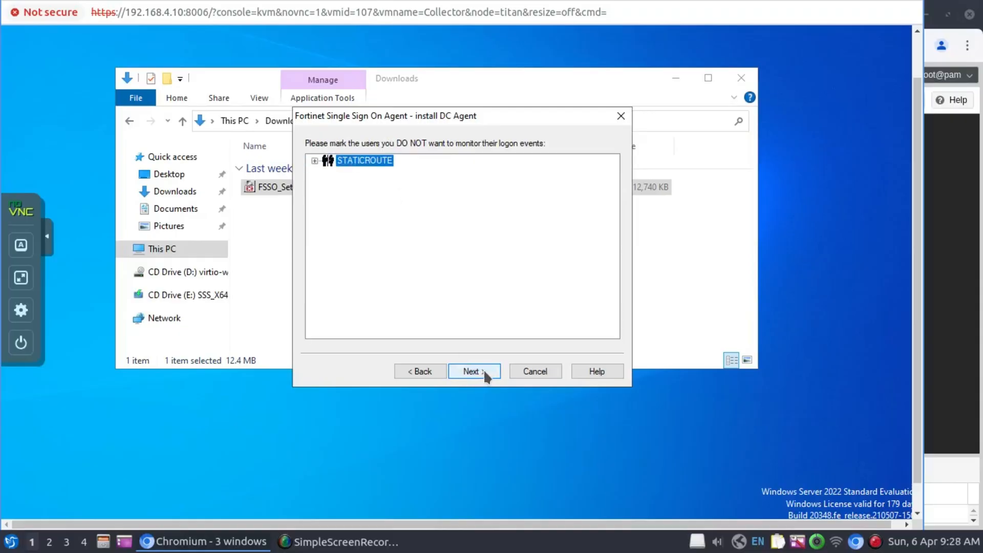
pyautogui.moveTo(348, 239)
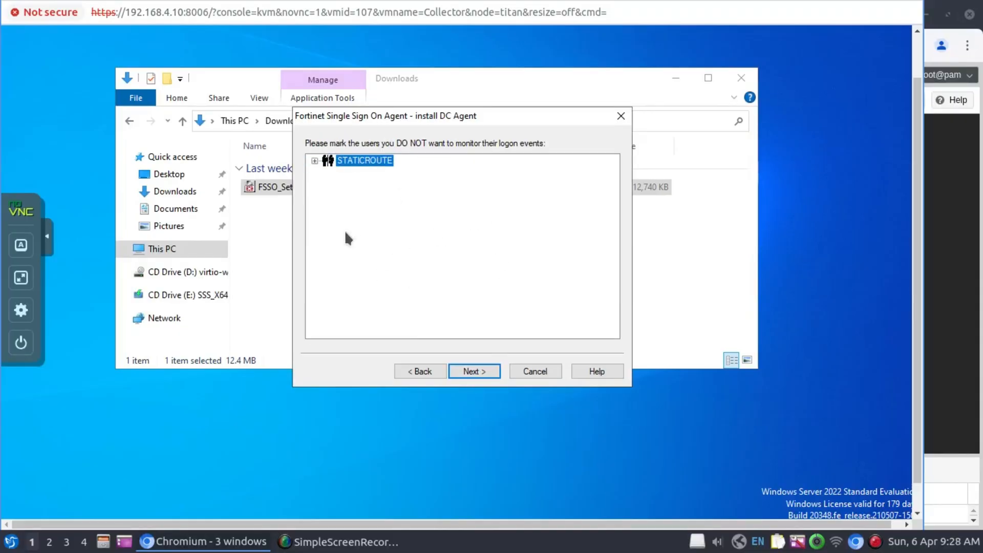
# Exclude Administrator, Guest and krbtgt in STATICROUTE from logon monitoring
pyautogui.click(315, 161)
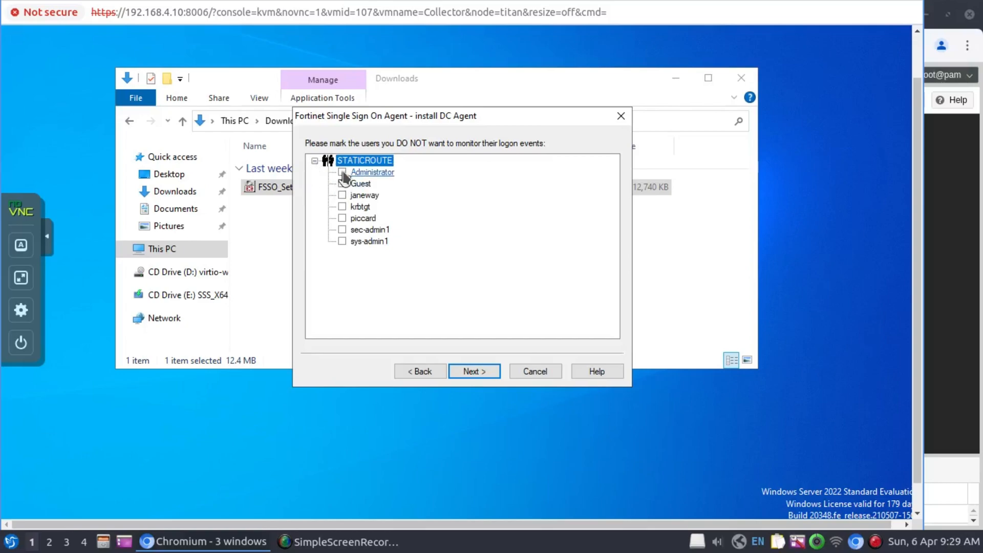
pyautogui.click(342, 173)
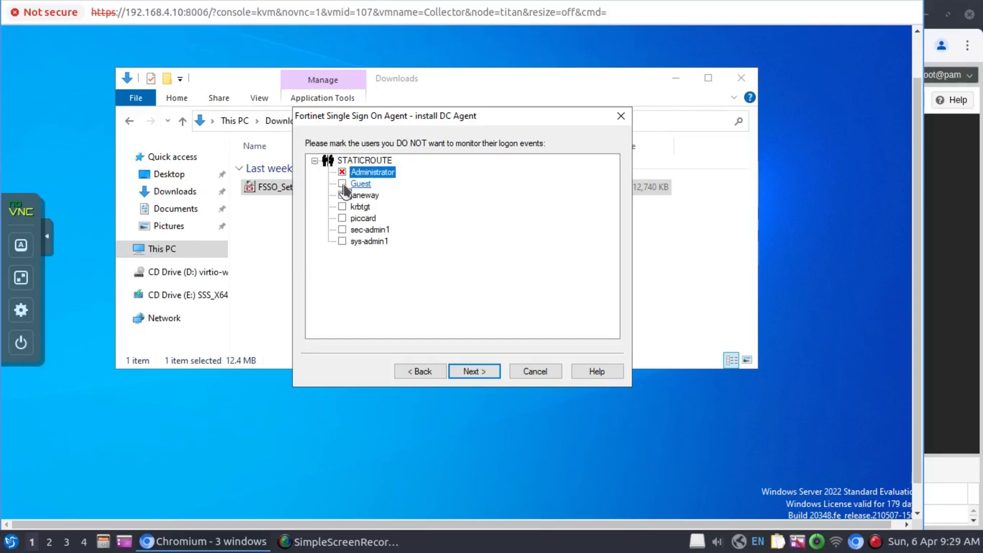
pyautogui.click(343, 184)
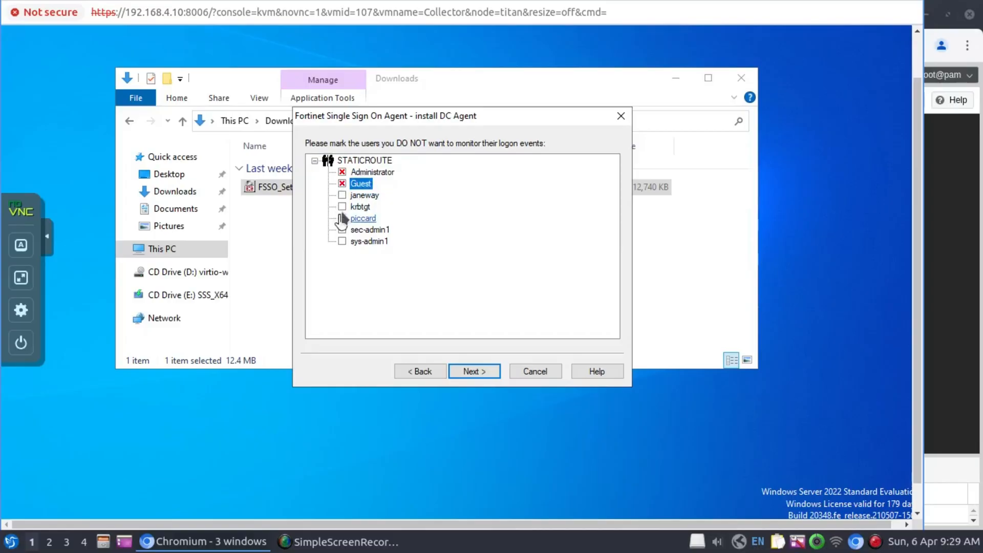
pyautogui.click(343, 207)
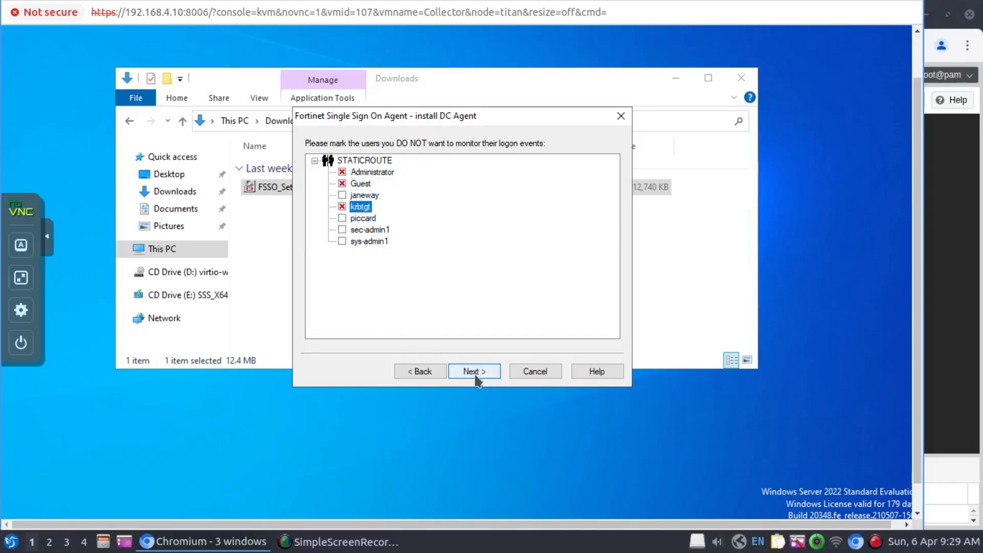
# Install the DC Agent in DC Agent Mode on dc01 and dc02, answering dc02's reboot prompt
pyautogui.click(474, 371)
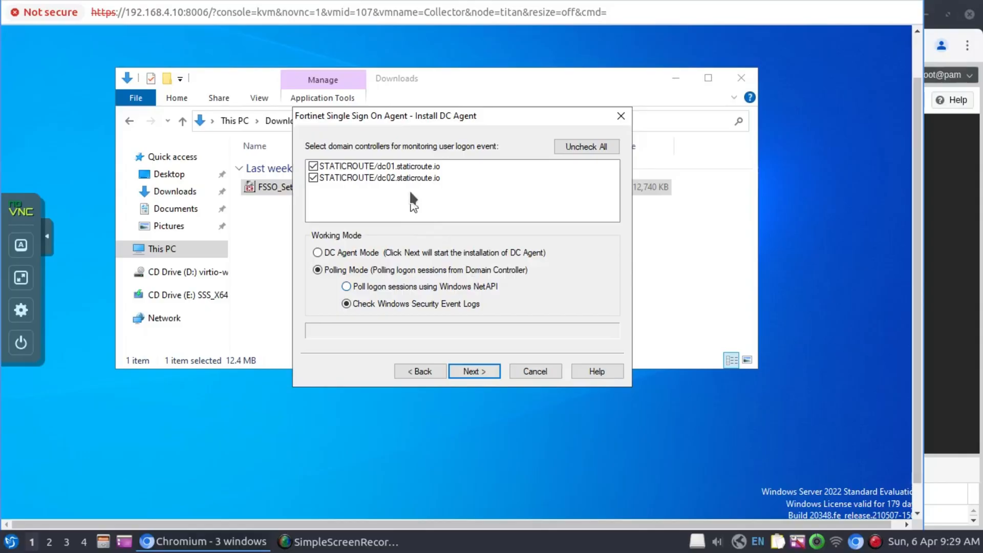
pyautogui.moveTo(394, 216)
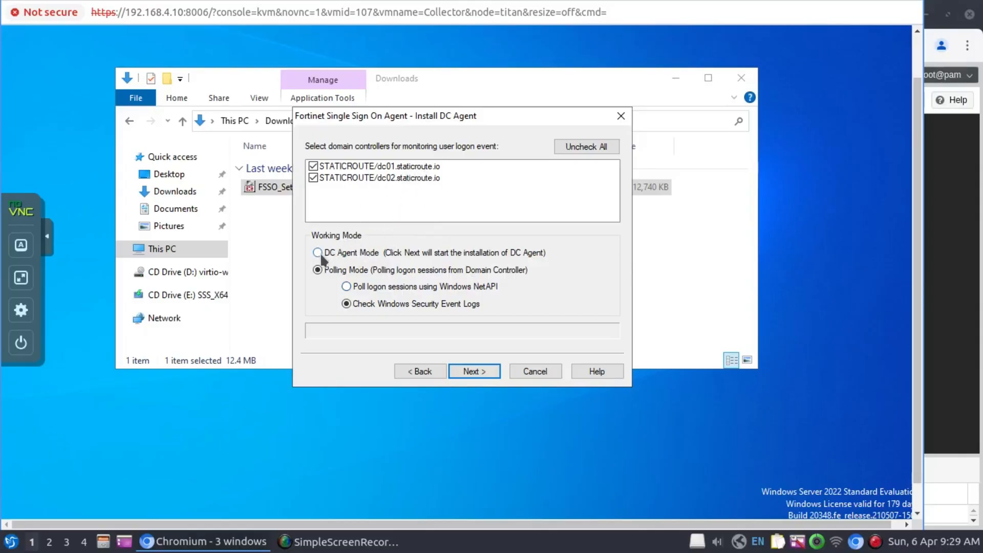
pyautogui.click(318, 252)
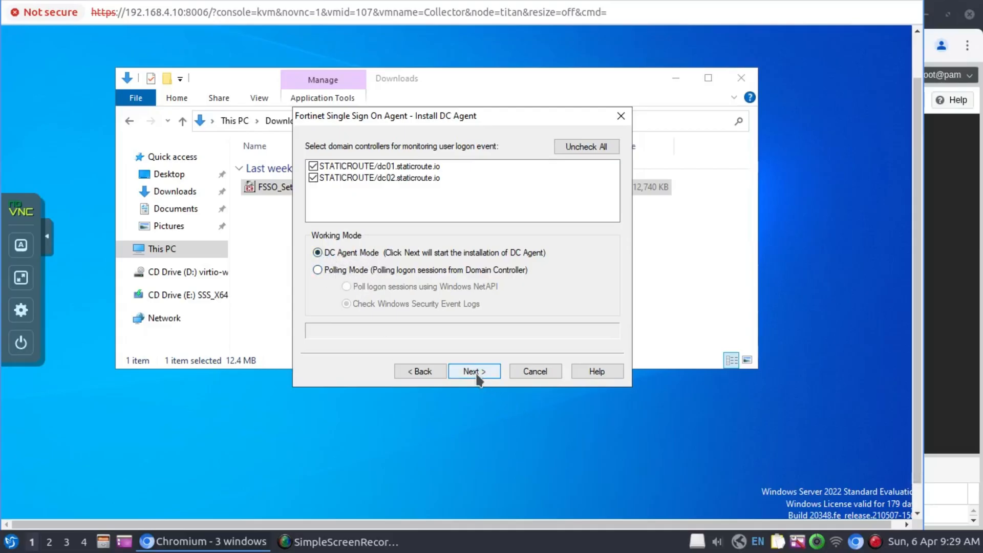
pyautogui.click(474, 372)
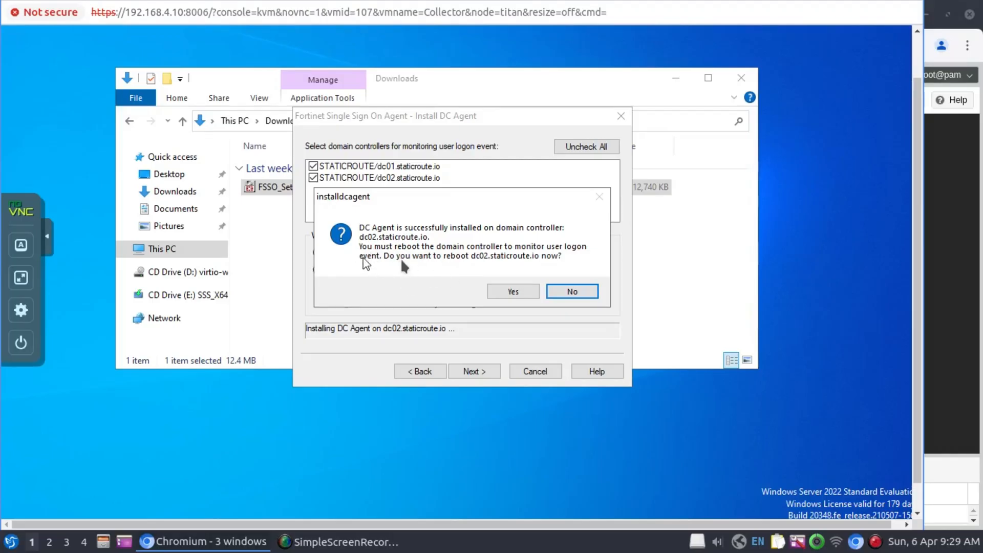
pyautogui.moveTo(371, 249)
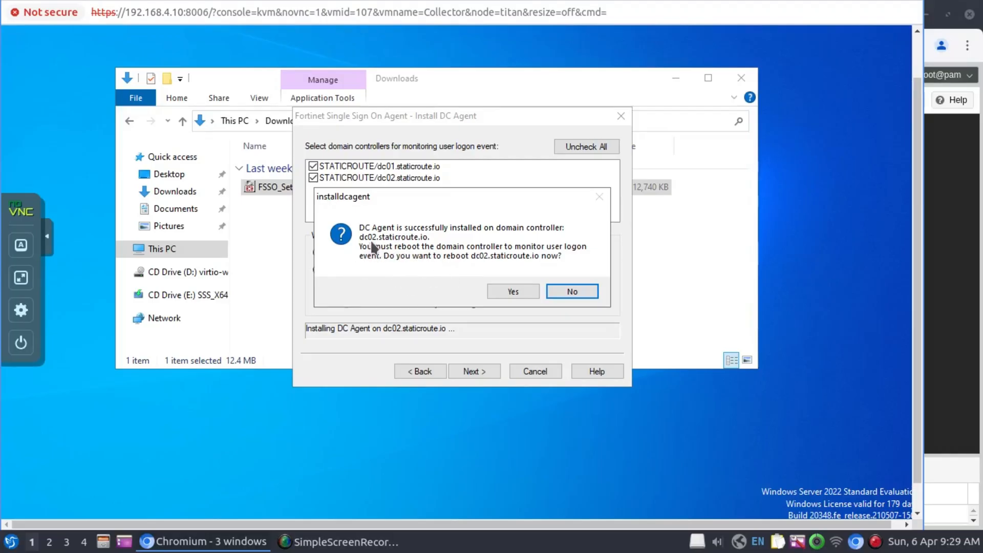
pyautogui.moveTo(391, 254)
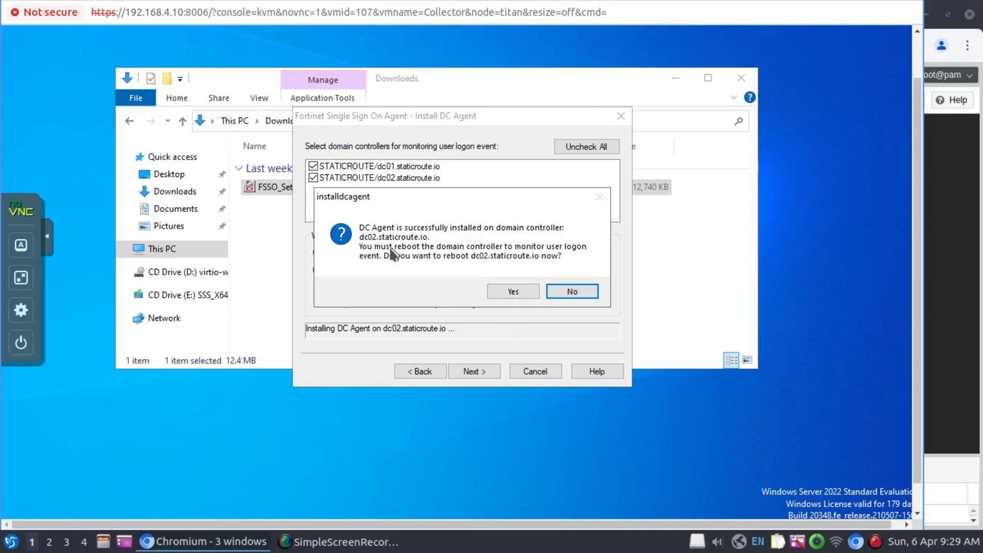
pyautogui.click(571, 291)
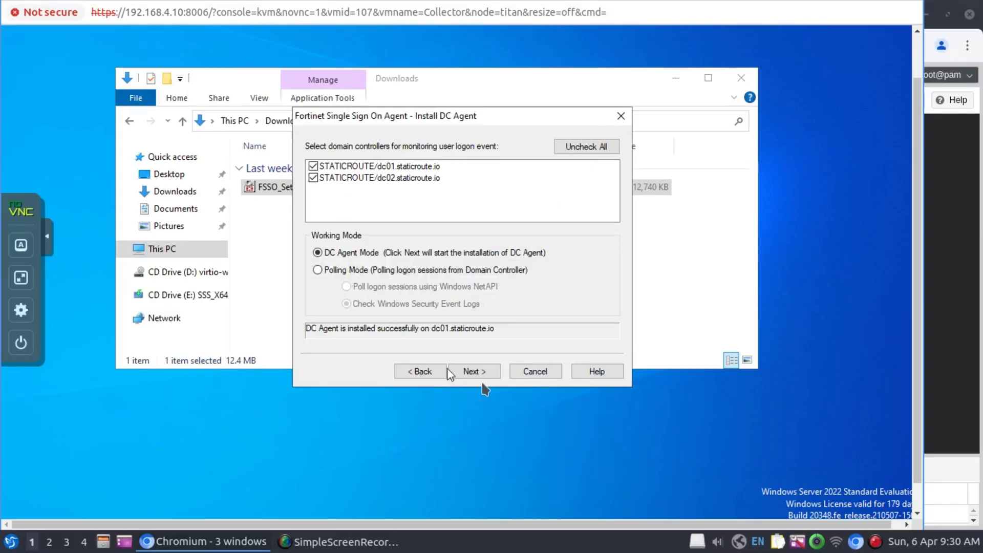
# Close the wizard and launch Configure Fortinet Single Sign On Agent from the Start menu
pyautogui.click(473, 372)
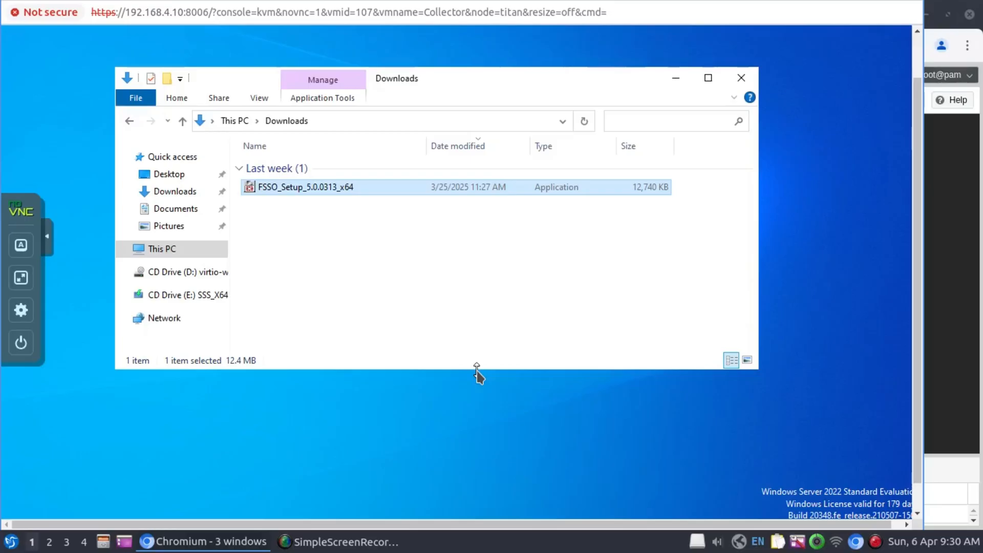
pyautogui.moveTo(887, 263)
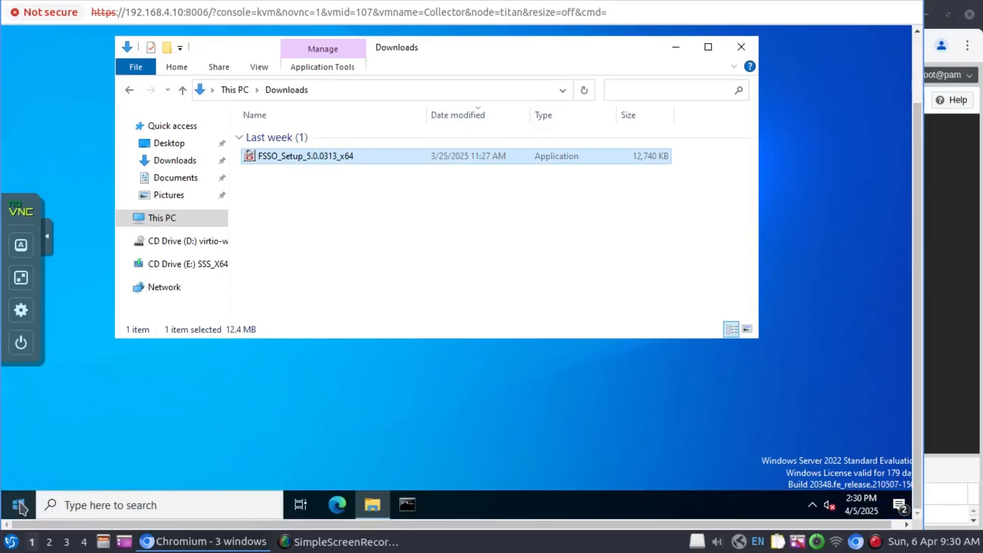
pyautogui.click(10, 505)
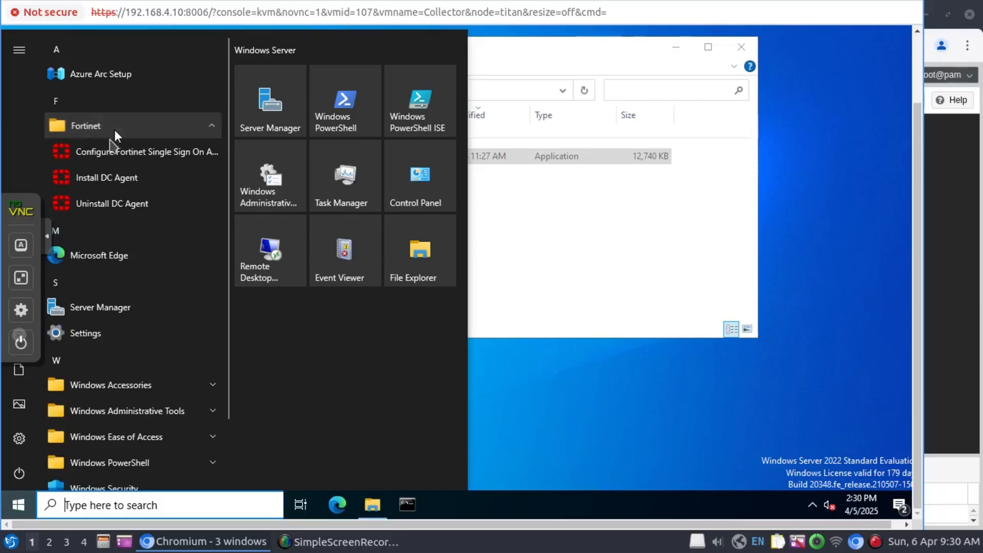
pyautogui.click(148, 152)
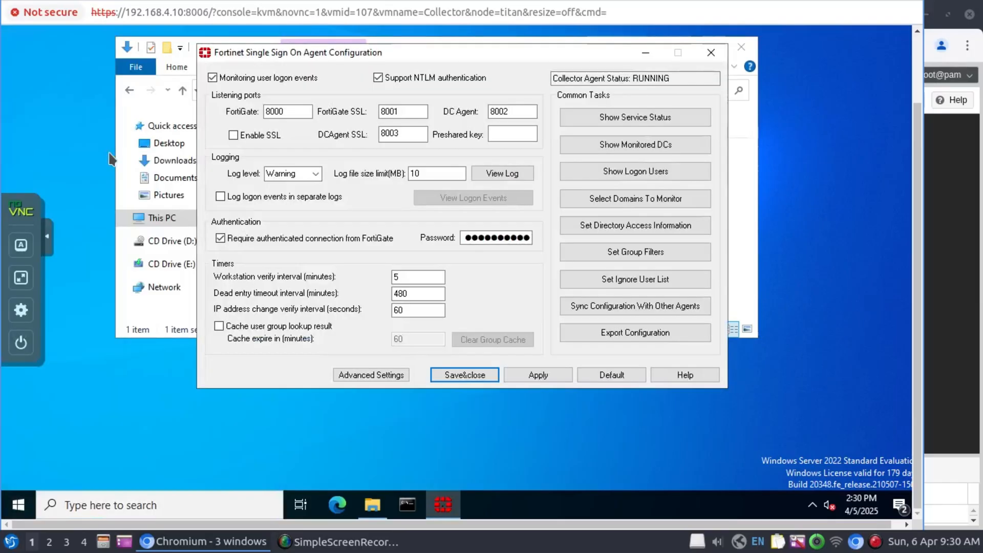
pyautogui.moveTo(373, 135)
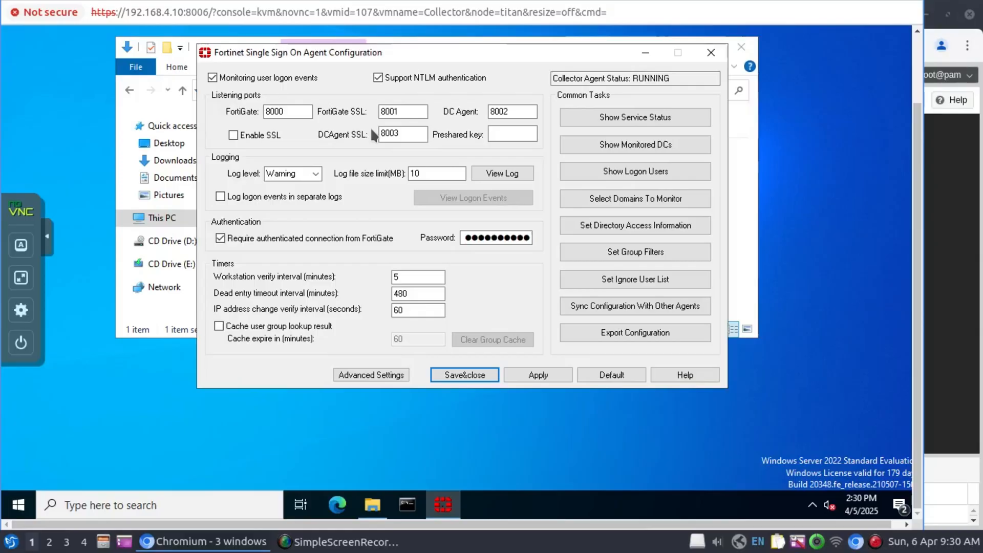
pyautogui.moveTo(337, 181)
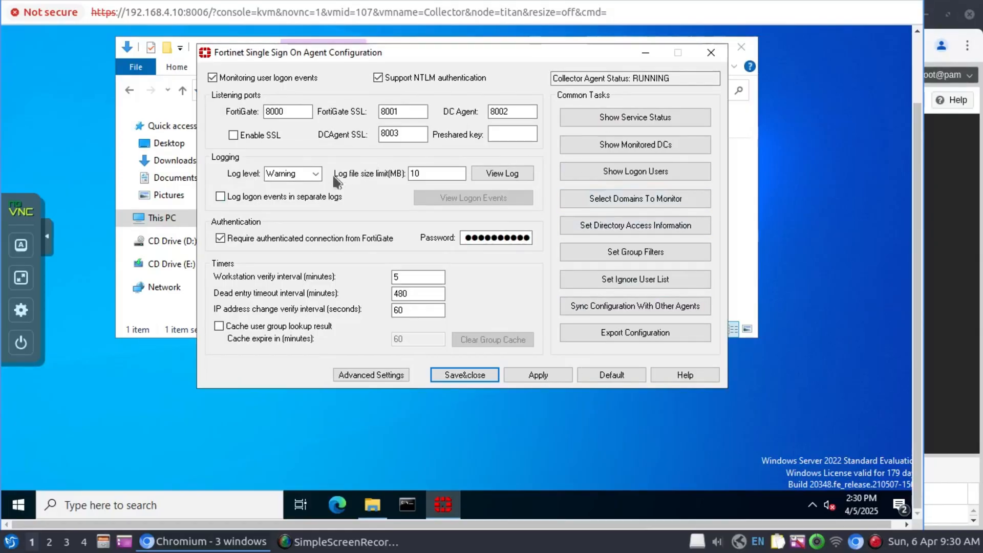
pyautogui.moveTo(312, 137)
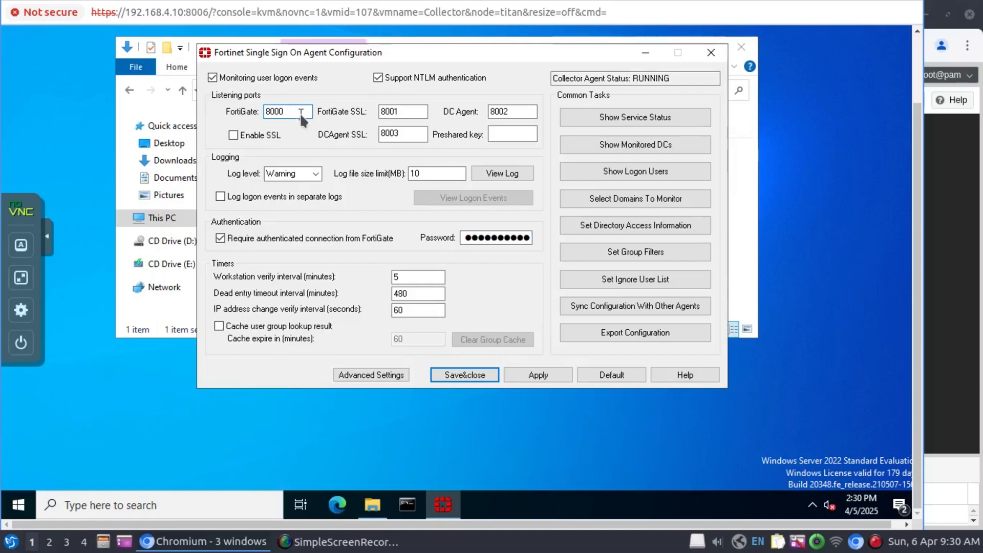
pyautogui.click(511, 111)
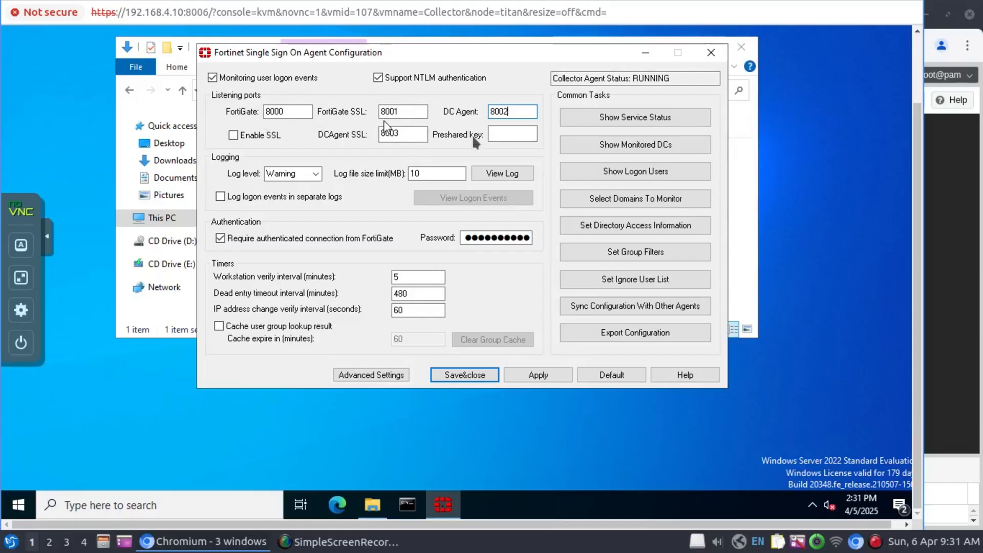
pyautogui.moveTo(286, 116)
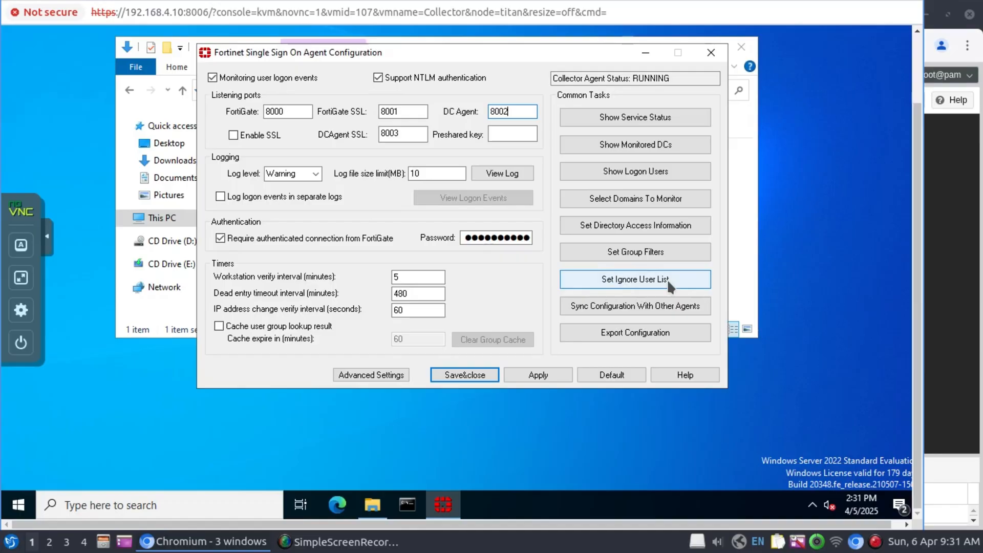
pyautogui.click(634, 279)
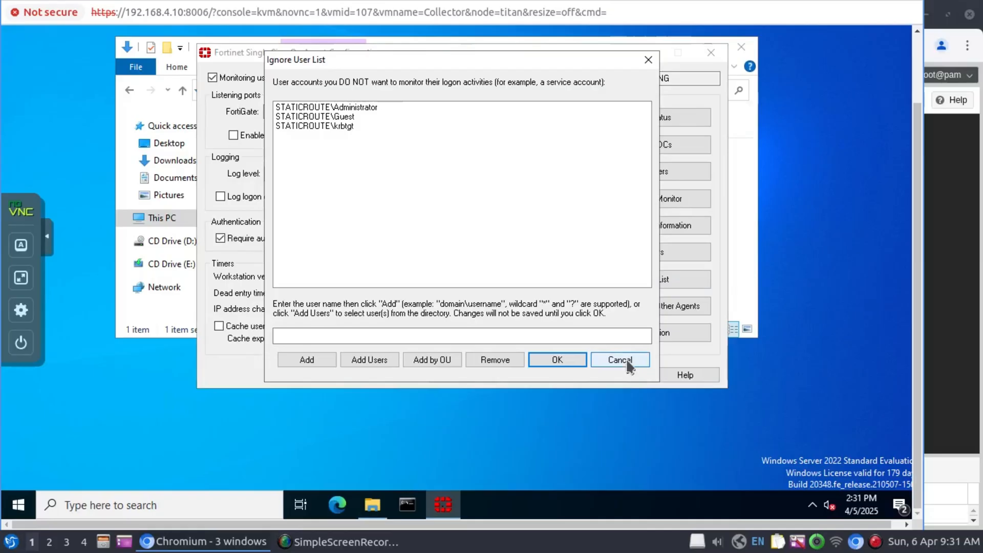
pyautogui.click(619, 360)
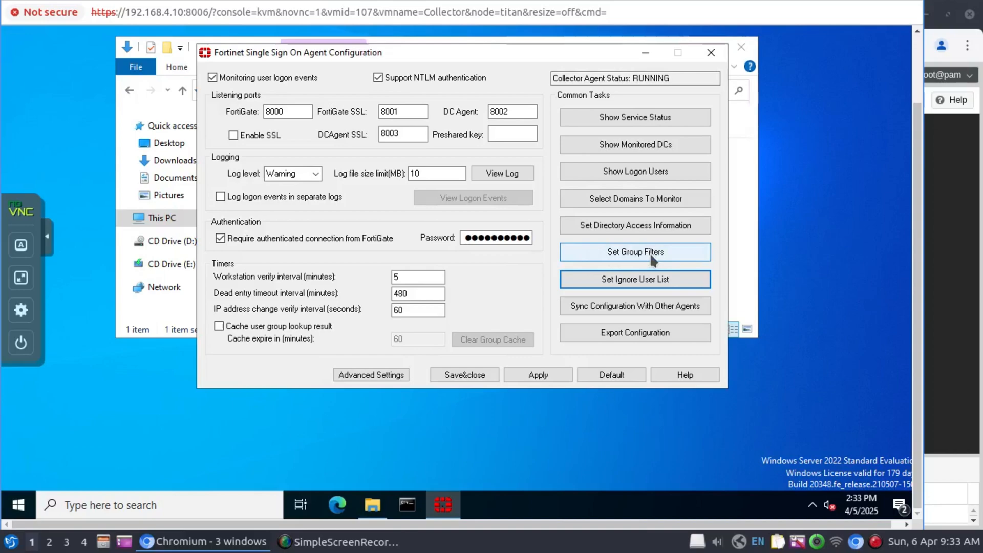
# Check the FortiGate group filter list, abandoning a new filter and leaving it empty
pyautogui.click(634, 252)
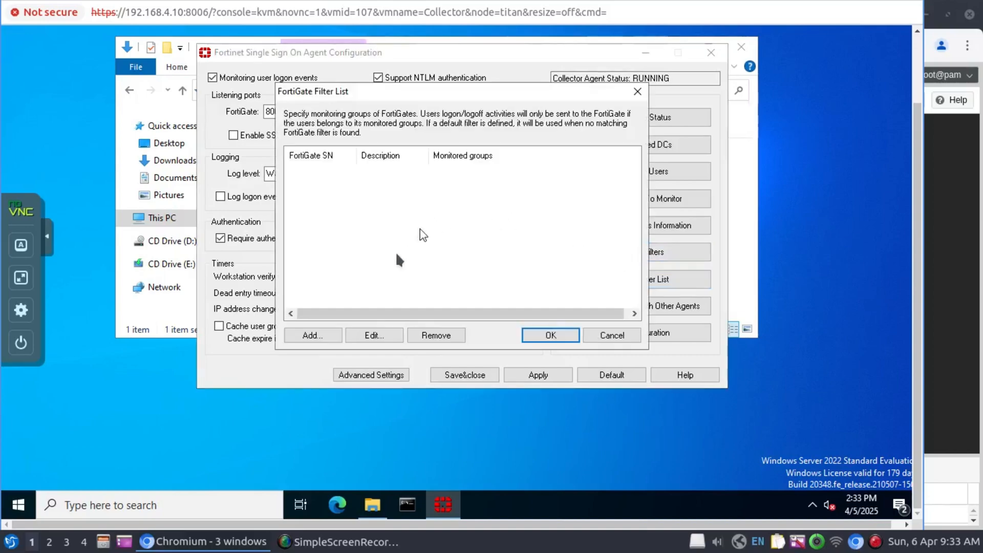
pyautogui.moveTo(535, 242)
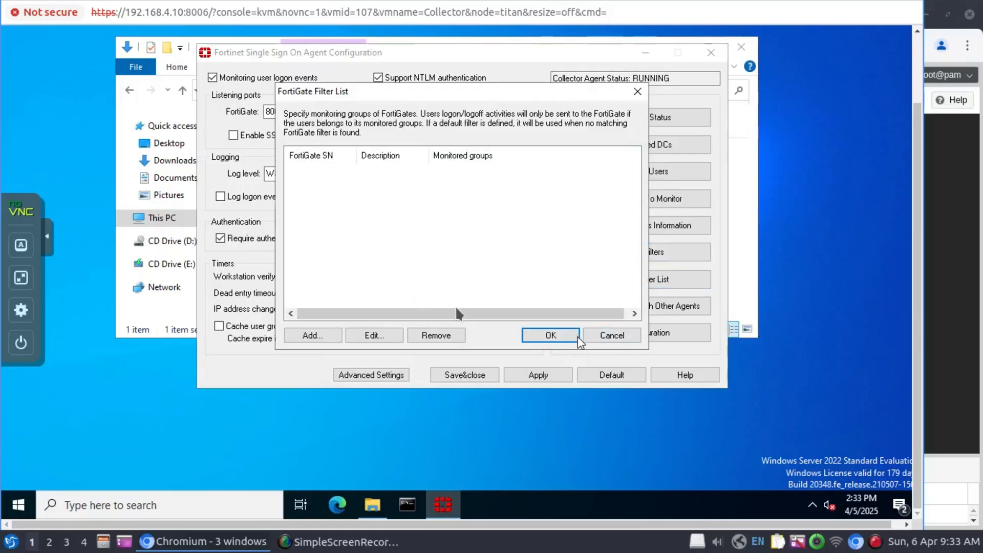
pyautogui.click(312, 335)
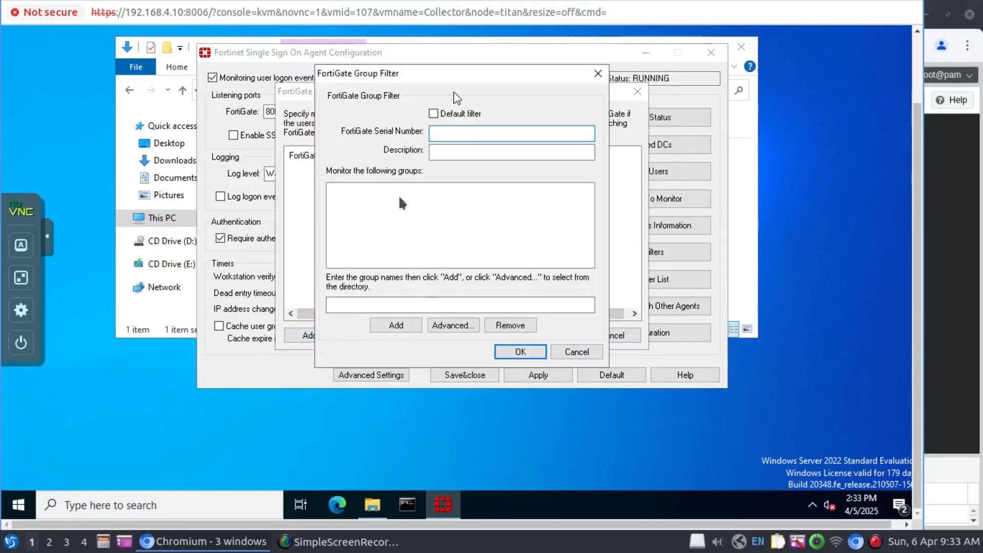
pyautogui.click(576, 351)
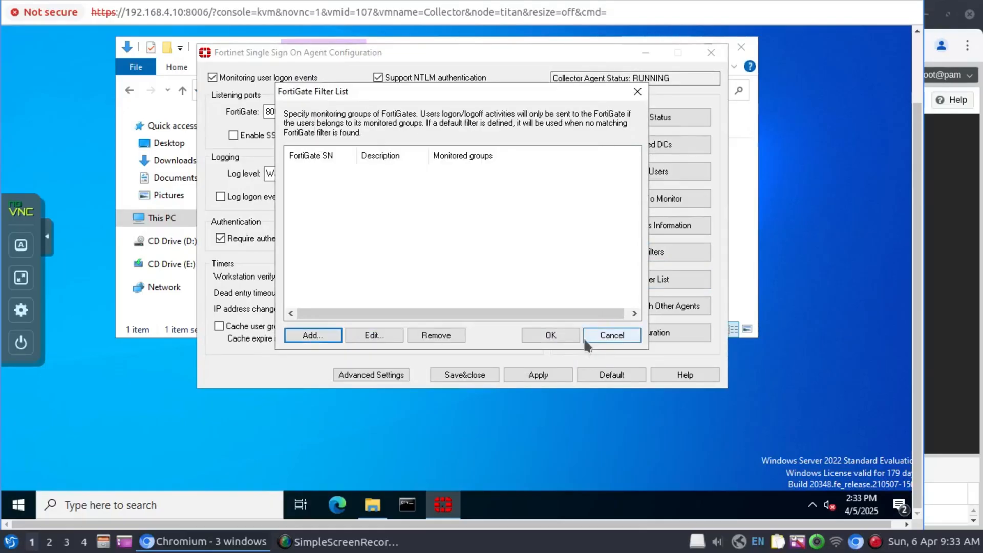
pyautogui.click(611, 335)
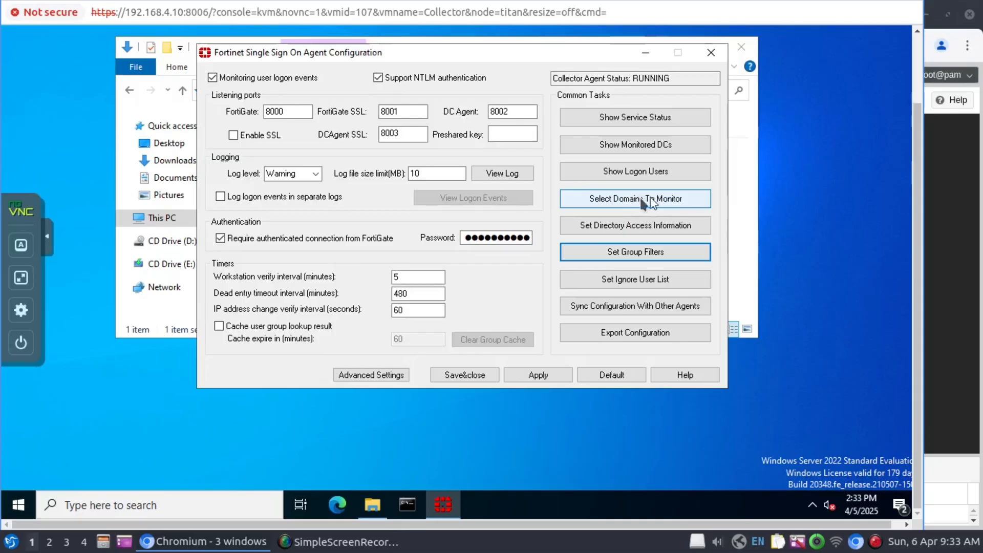
# Confirm STATICROUTE is the monitored domain, then list logon users, showing zero
pyautogui.click(634, 198)
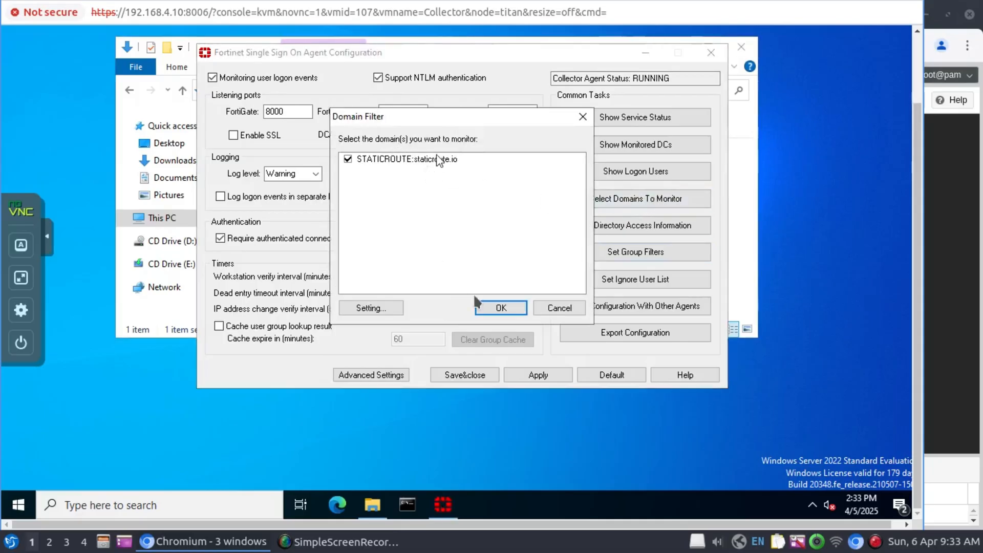
pyautogui.click(499, 308)
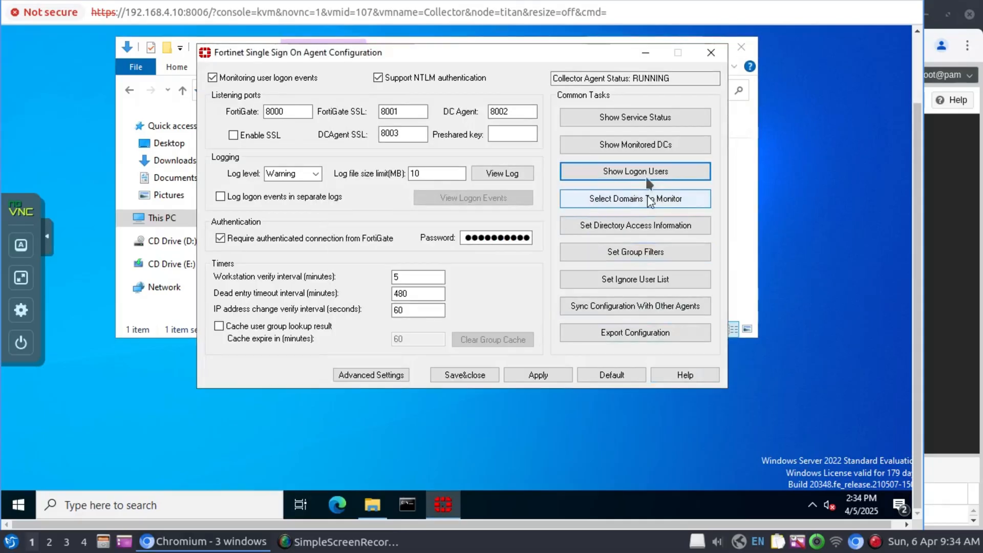
pyautogui.click(634, 171)
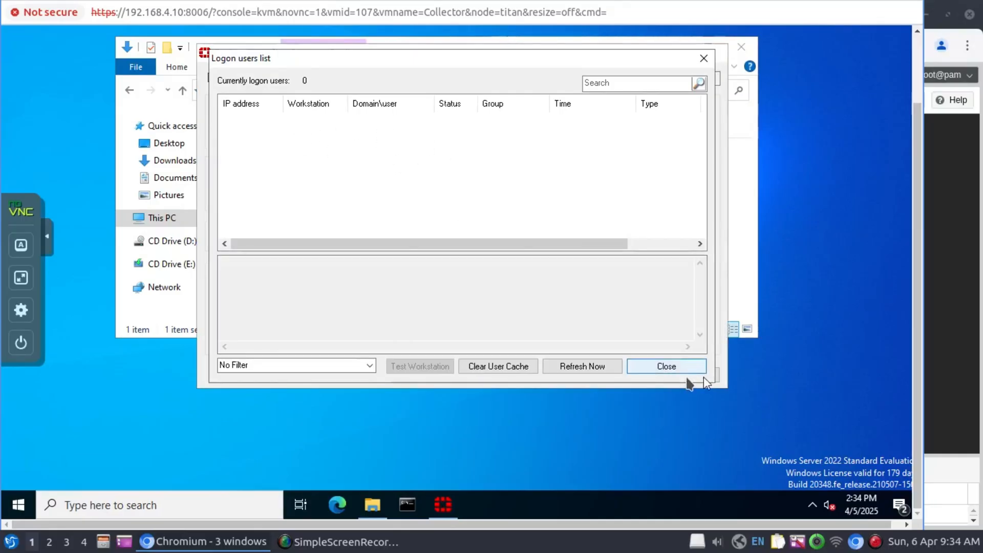
# Review Monitored DCs showing active agents dc01 and dc02, then close the list
pyautogui.click(666, 366)
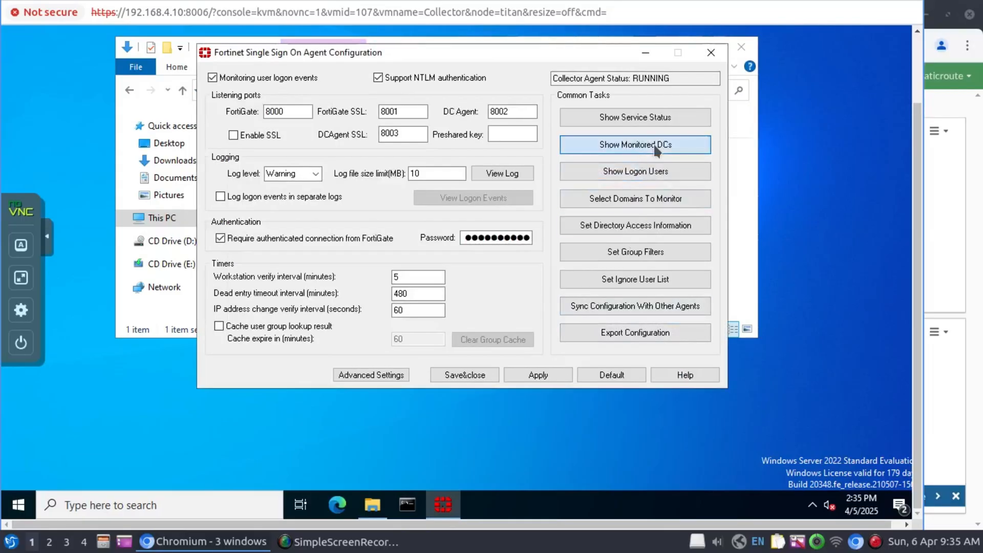
pyautogui.click(634, 144)
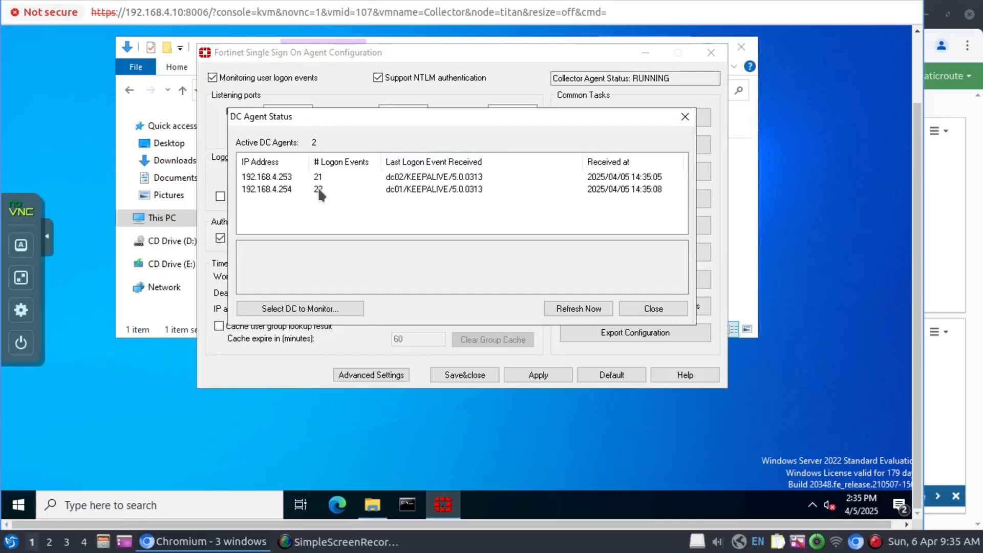
pyautogui.moveTo(299, 190)
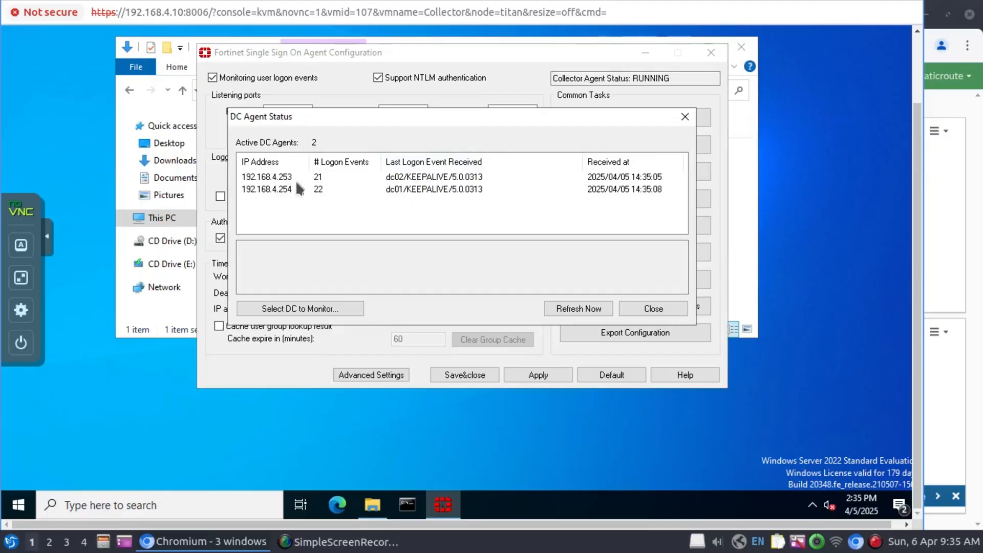
pyautogui.moveTo(319, 184)
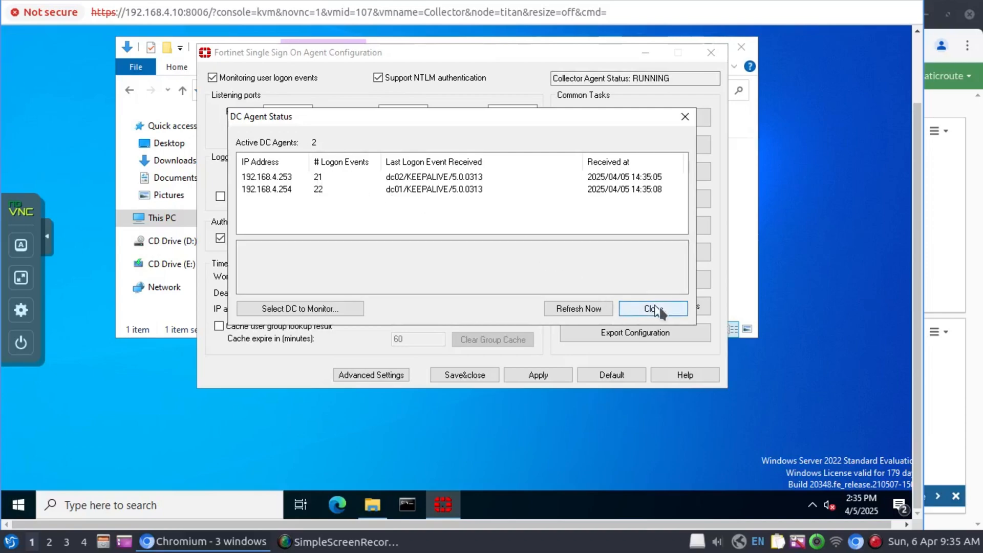
pyautogui.click(652, 308)
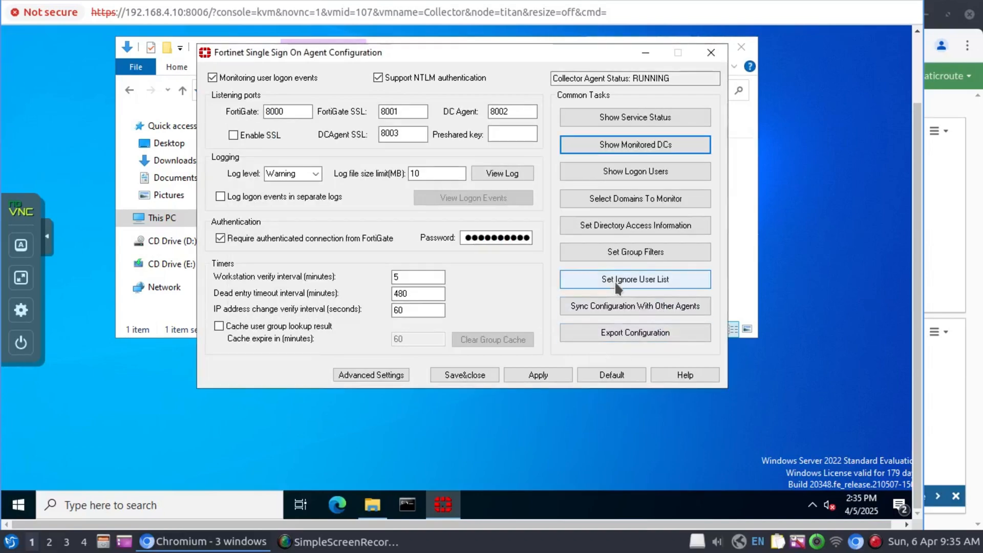
pyautogui.moveTo(257, 245)
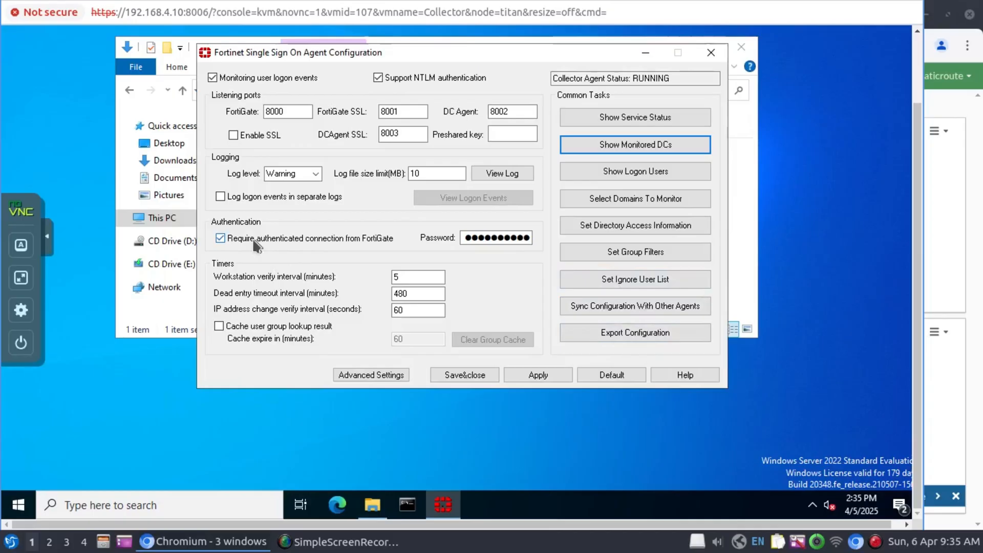
pyautogui.moveTo(360, 246)
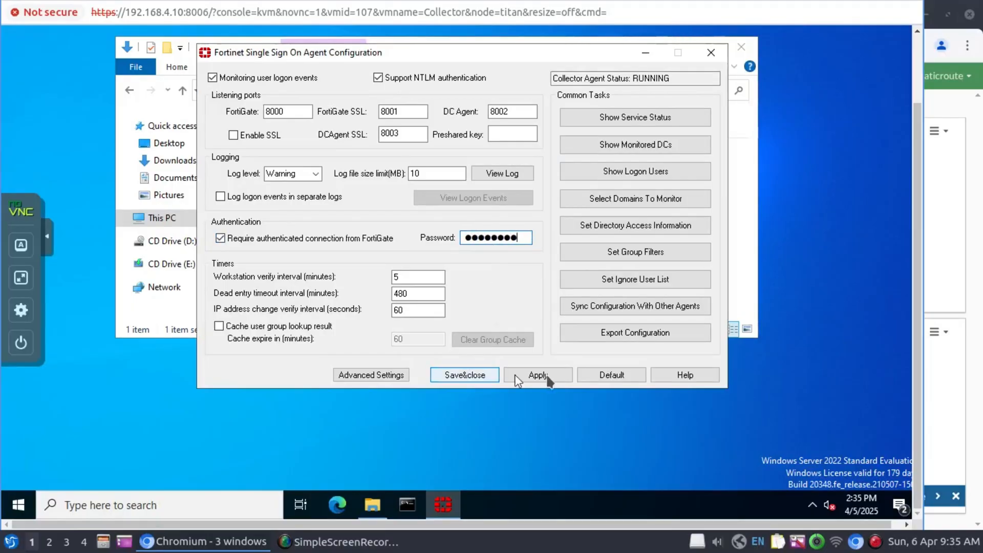
# Save the new FortiGate authentication password and return to the FortiGate browser window
pyautogui.click(537, 374)
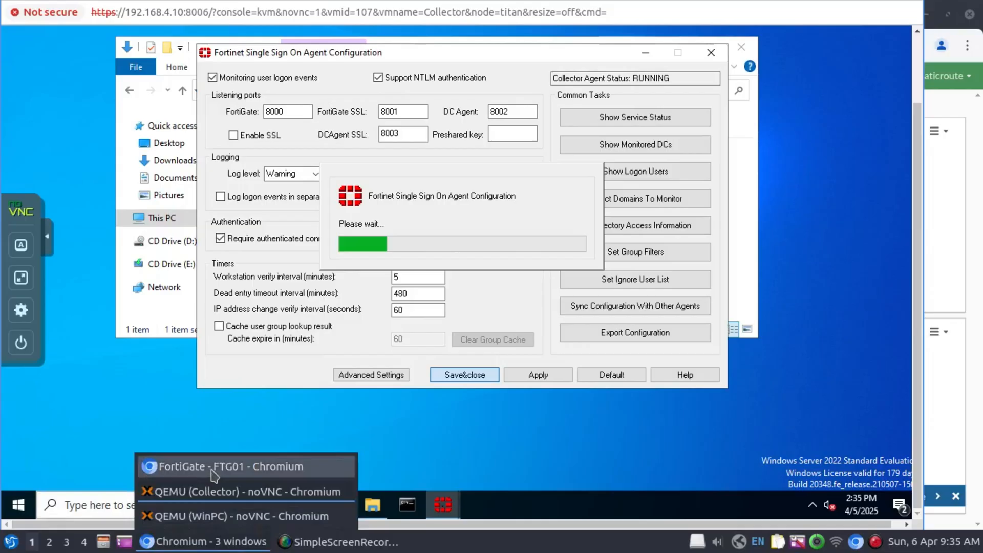
pyautogui.click(223, 465)
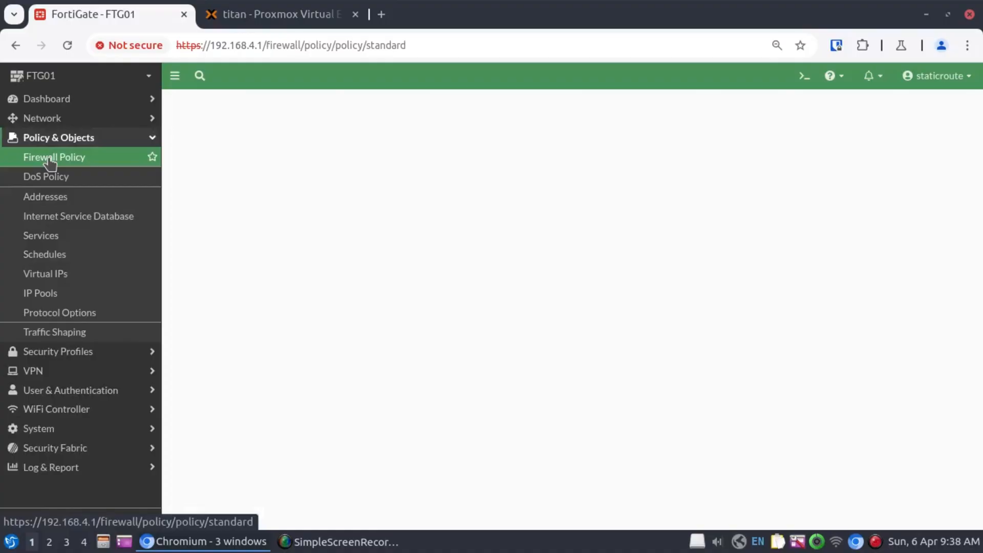
# Go to Policy & Objects > Firewall Policy and open the Internet Access policy
pyautogui.click(53, 157)
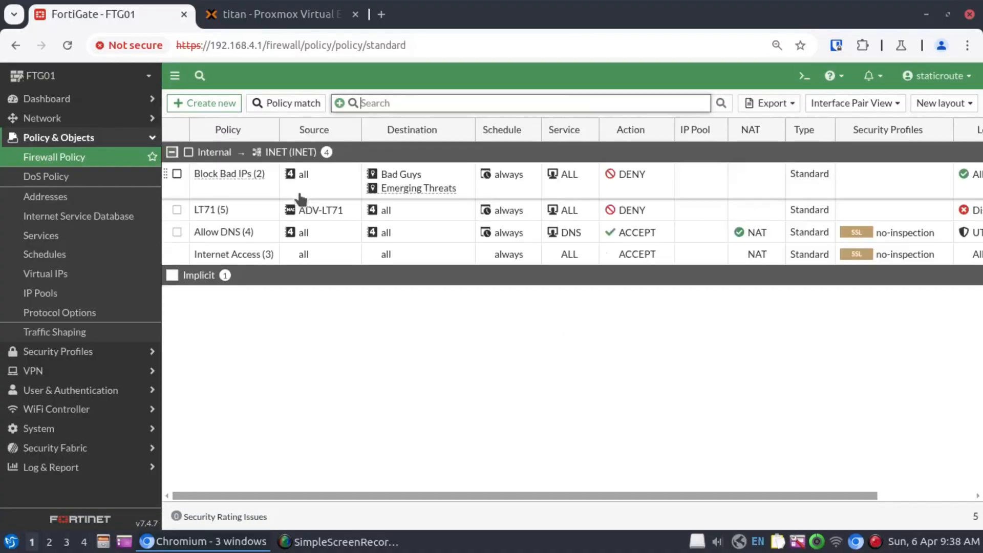
pyautogui.click(233, 254)
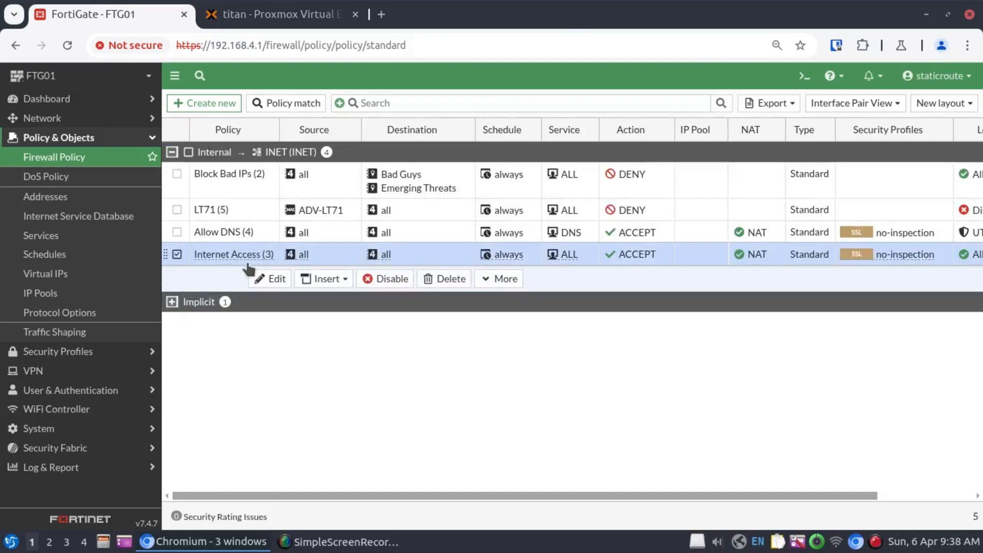
pyautogui.click(271, 279)
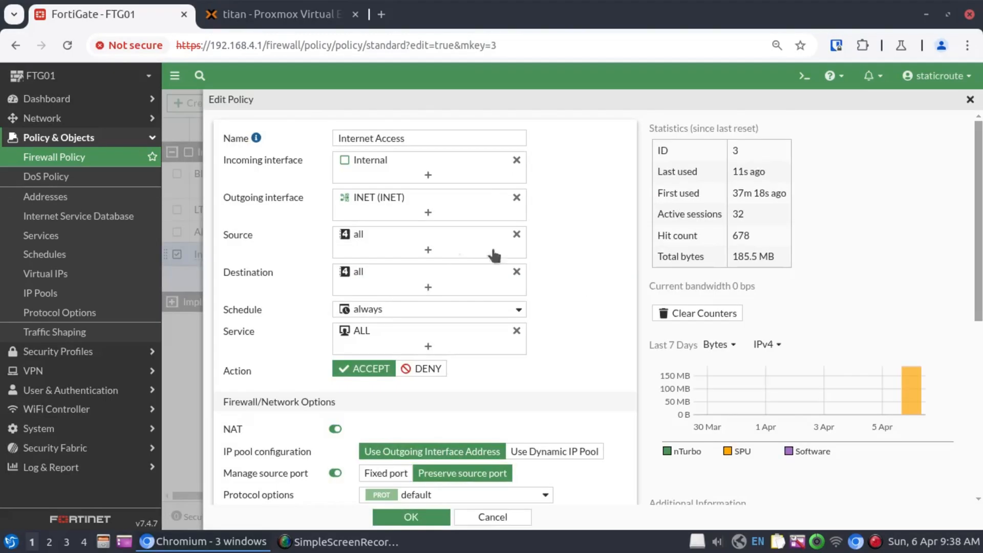
pyautogui.moveTo(386, 255)
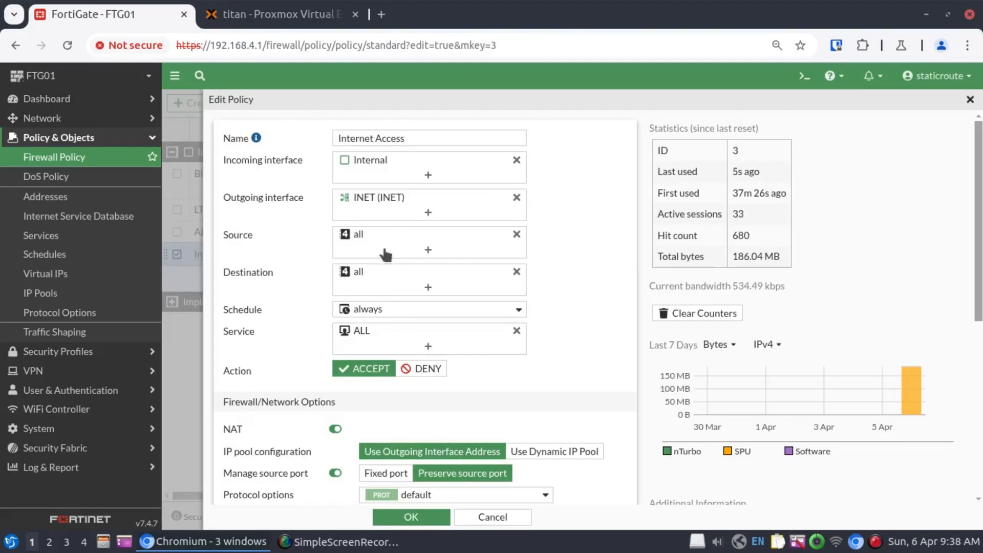
pyautogui.moveTo(428, 245)
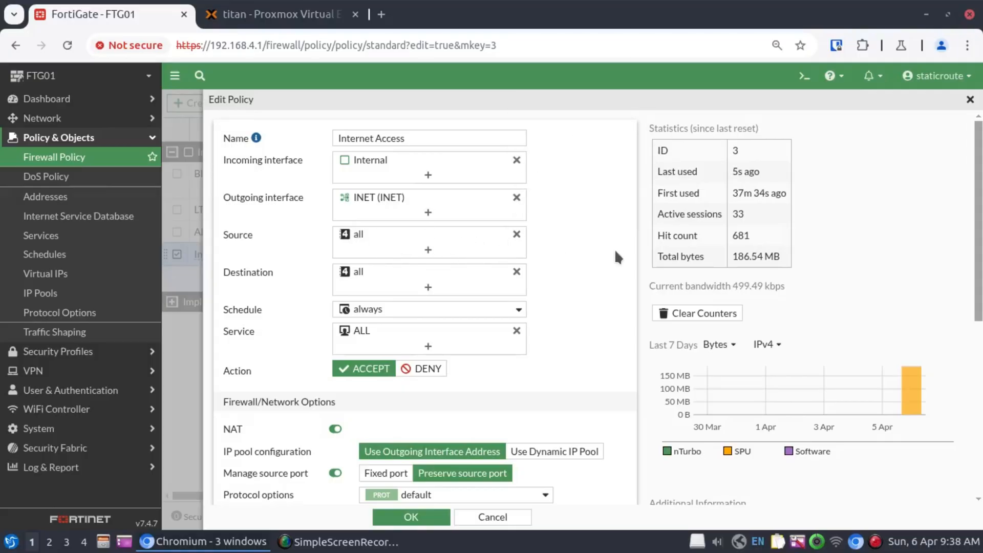
# Review User-type source entries for Internet Access, then cancel the edit without changes
pyautogui.click(429, 249)
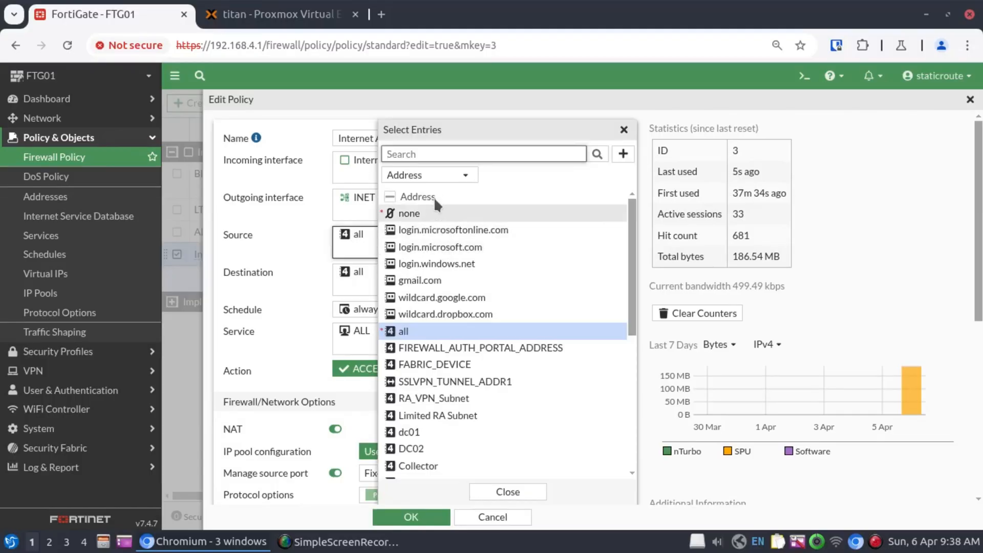
pyautogui.scroll(-3)
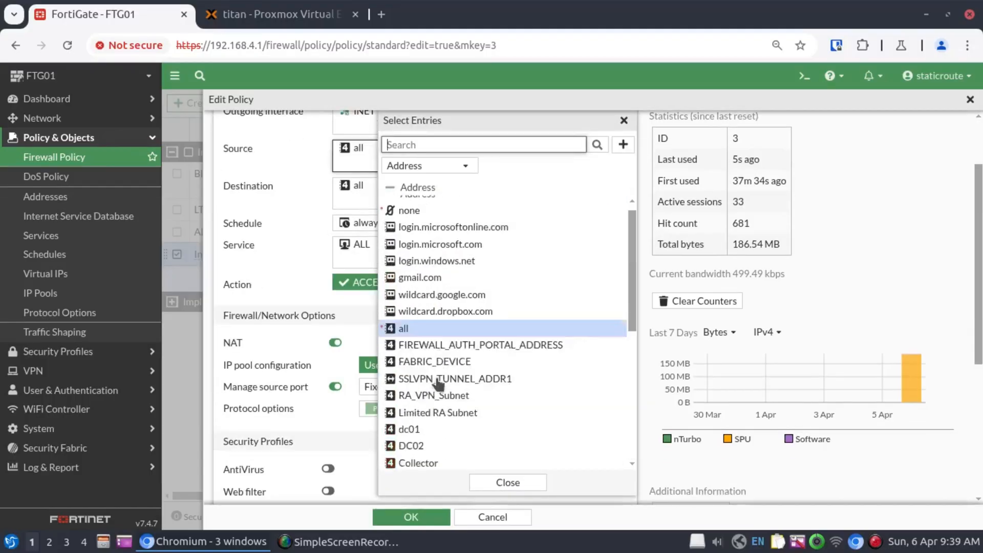
pyautogui.click(429, 164)
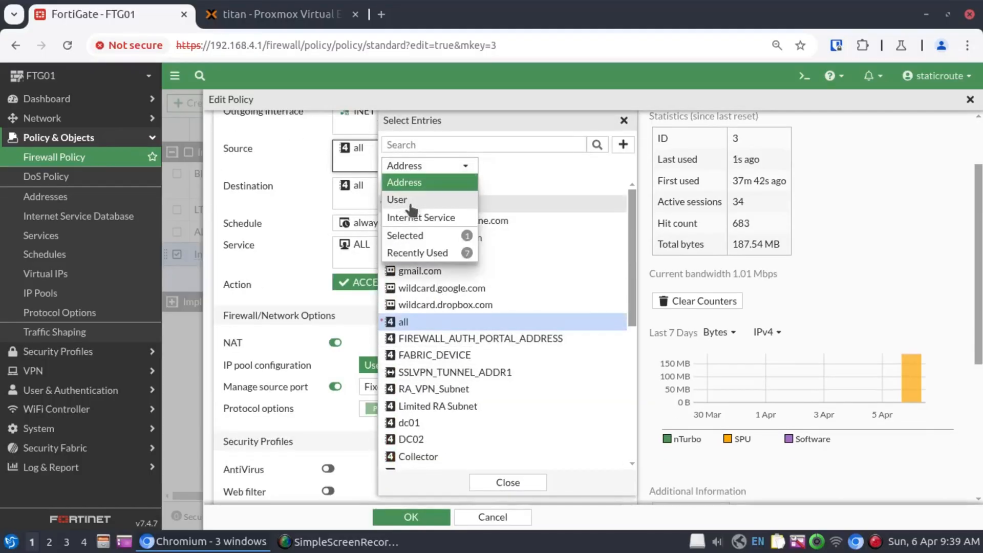
pyautogui.click(396, 199)
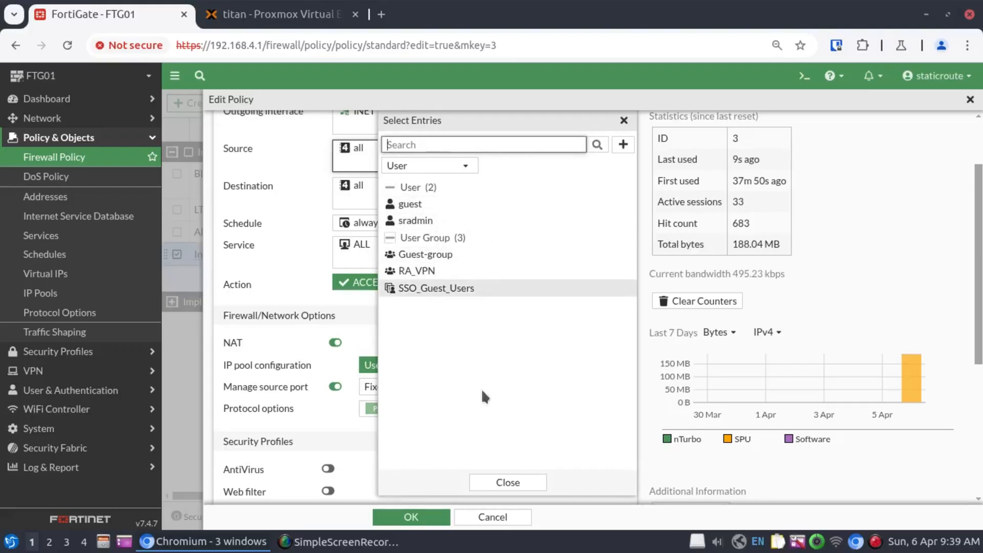
pyautogui.moveTo(514, 473)
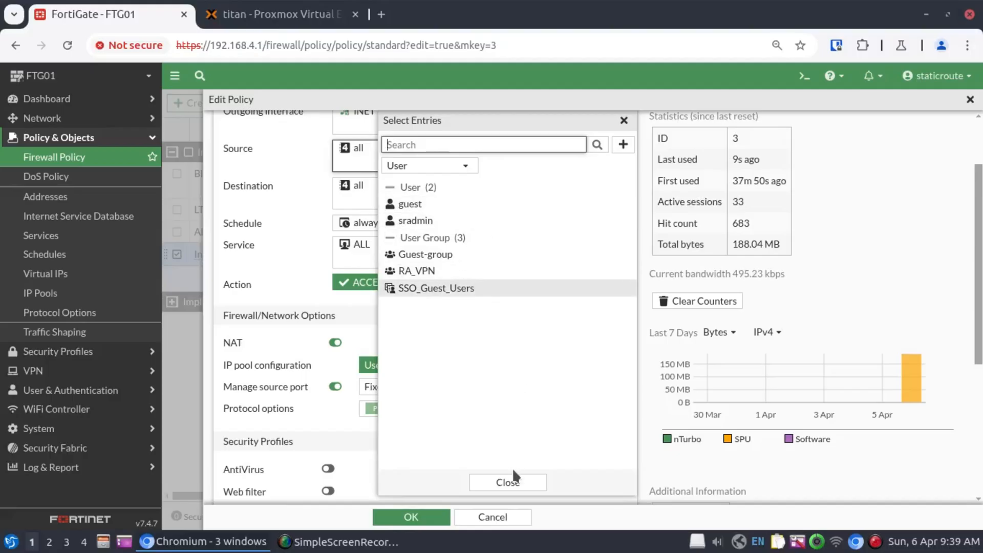
pyautogui.click(507, 483)
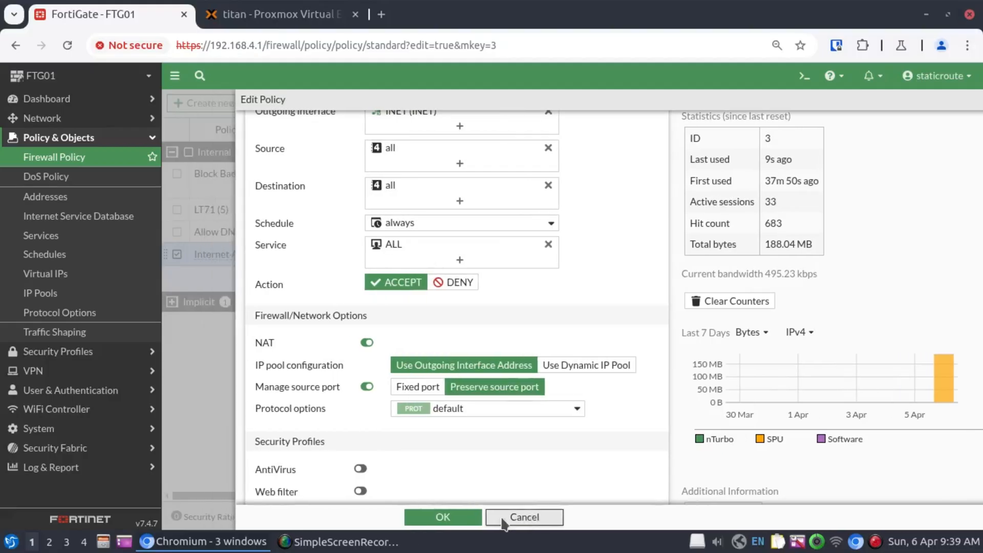
pyautogui.click(524, 517)
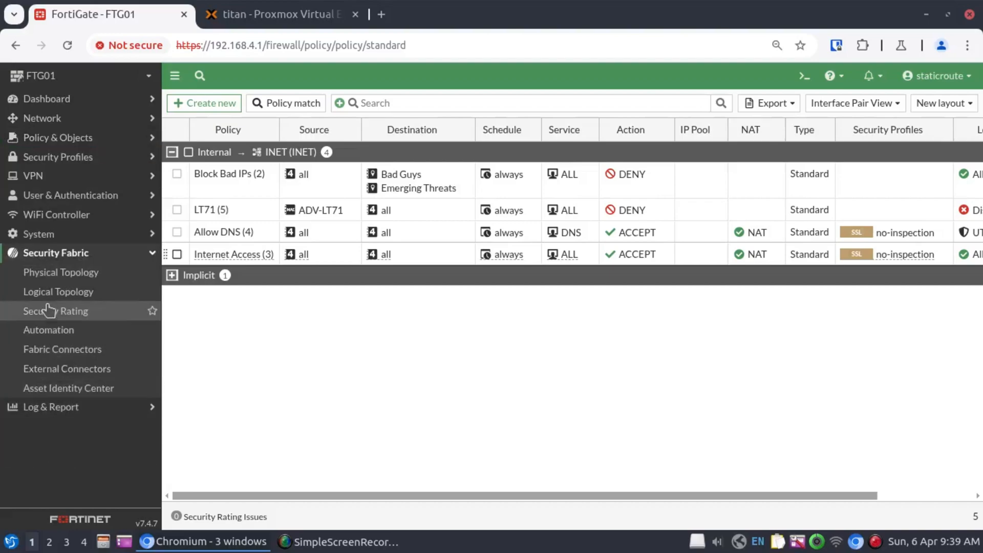
# Start a new FSSO Agent on Windows AD connector from External Connectors
pyautogui.click(68, 369)
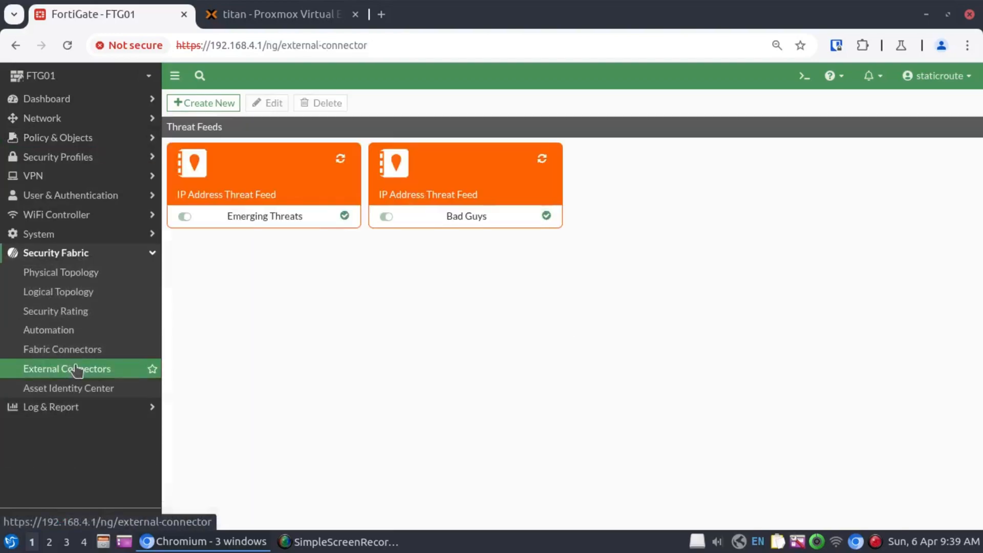
pyautogui.click(203, 103)
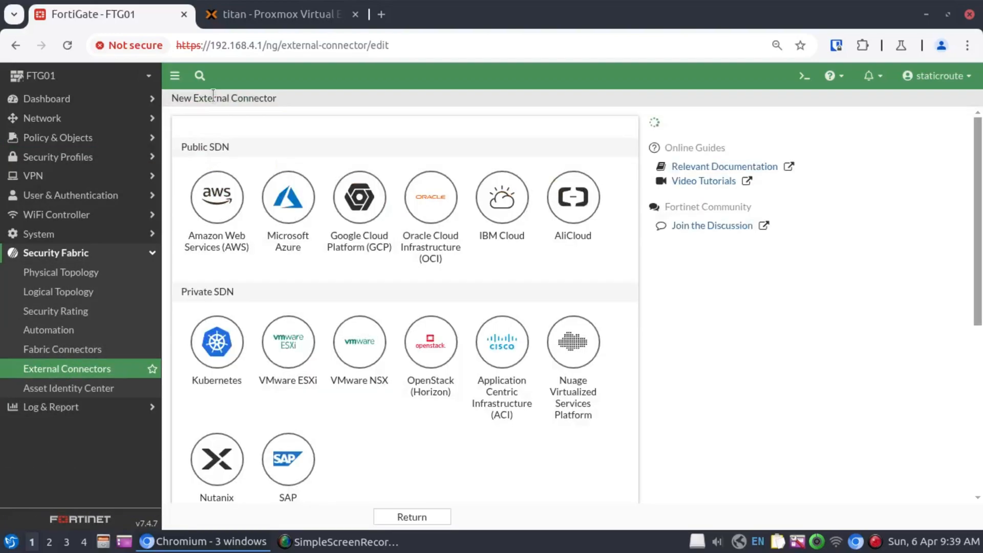
pyautogui.scroll(-3)
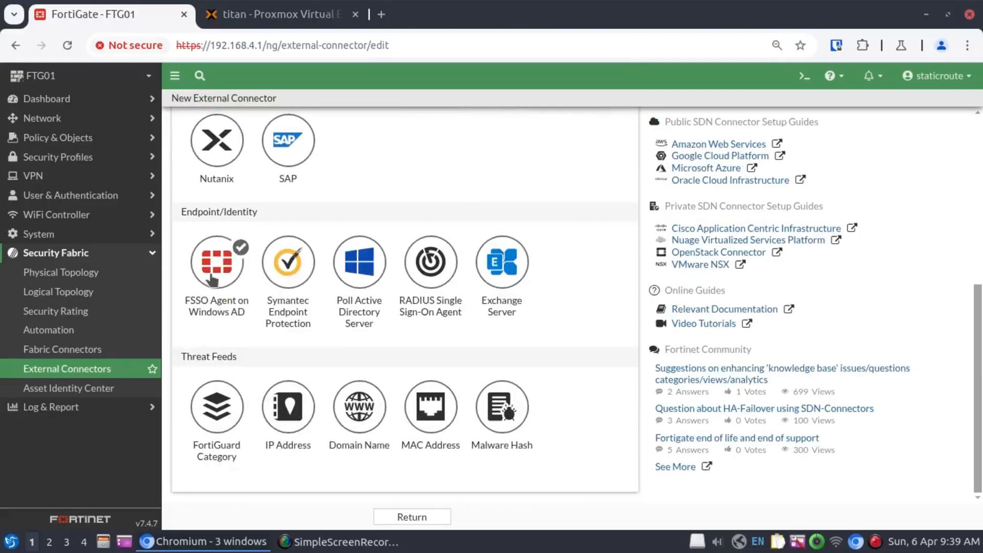
pyautogui.click(216, 263)
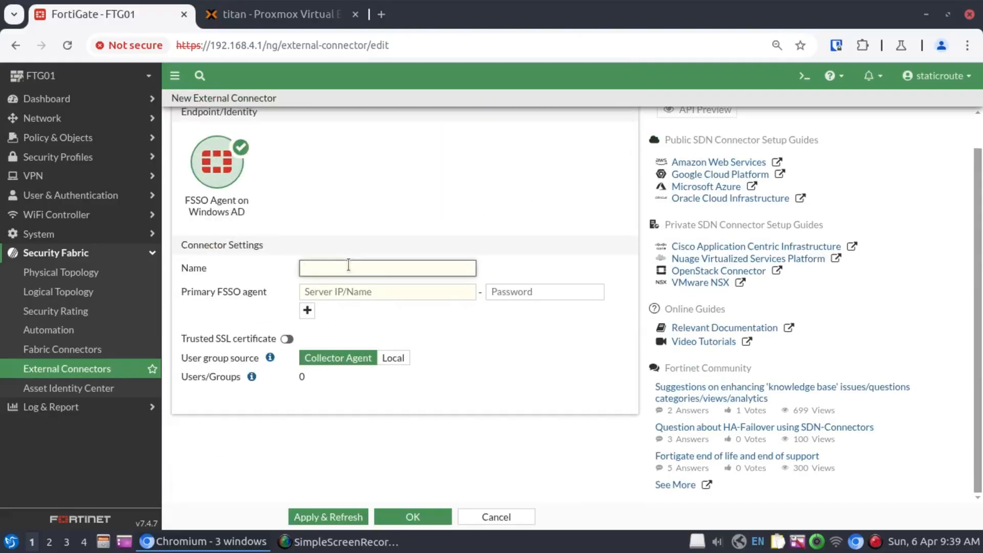
# Name the connector 'Collector', point it at 192.168.4.252 with password, and apply to fetch groups
pyautogui.write('Collector')
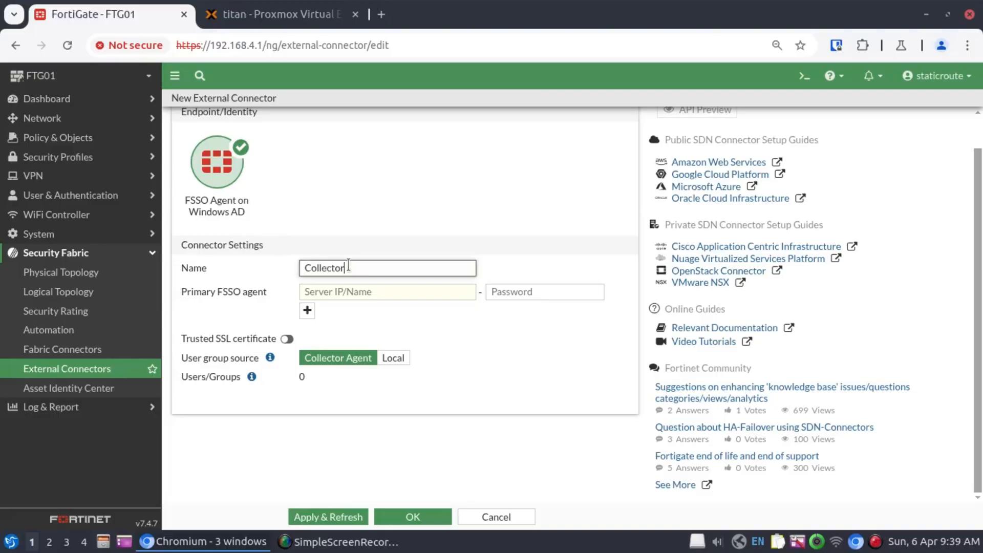
pyautogui.click(387, 291)
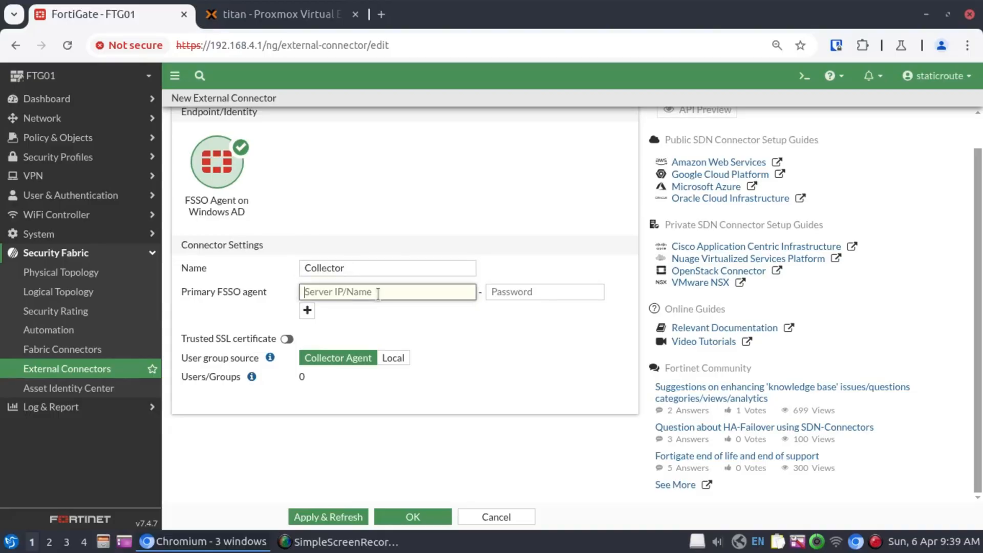
pyautogui.write('192.169')
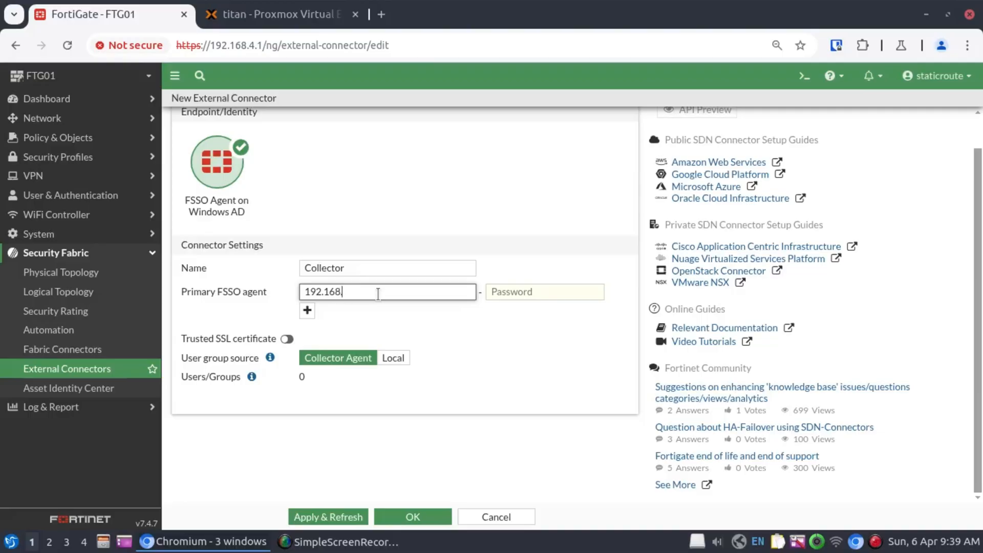
pyautogui.write('.4.252')
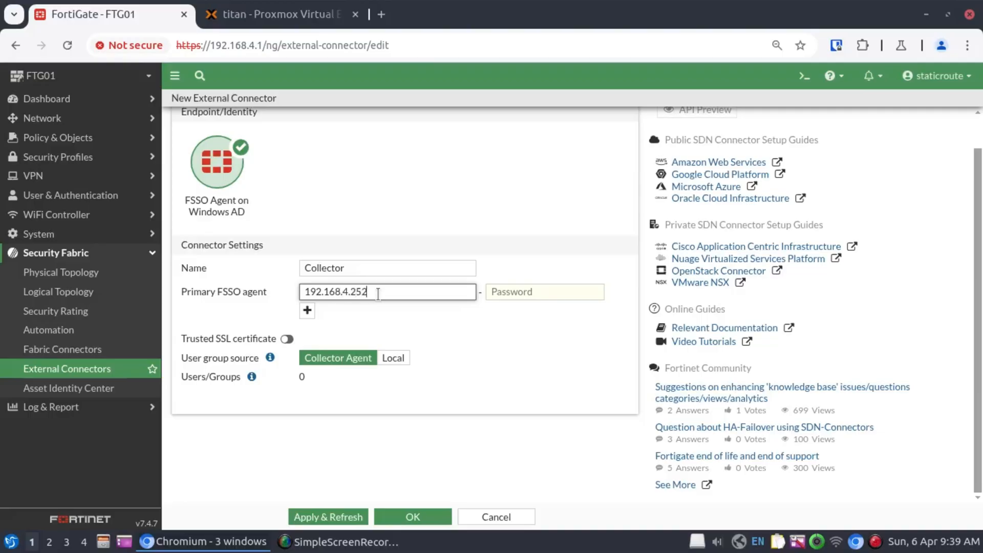
pyautogui.click(544, 291)
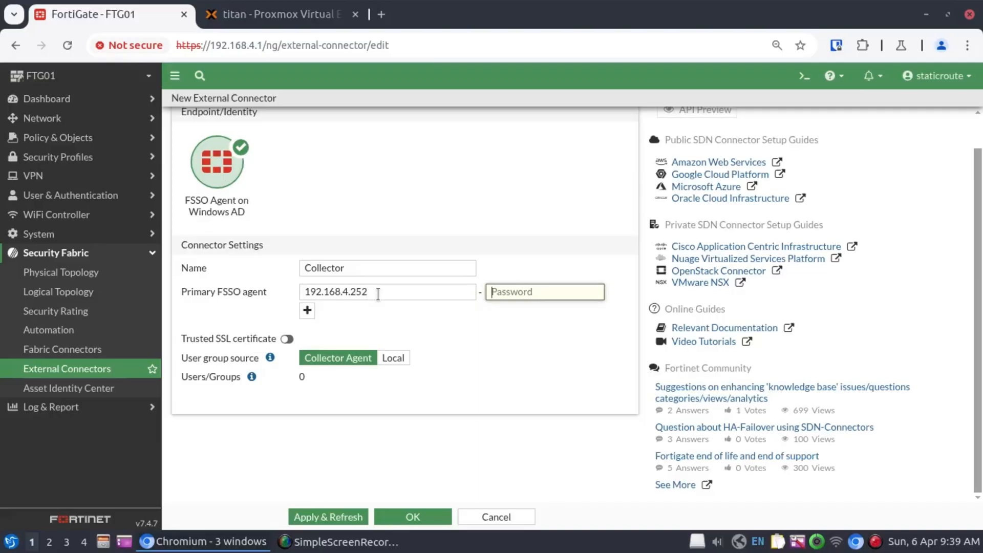
pyautogui.write('password')
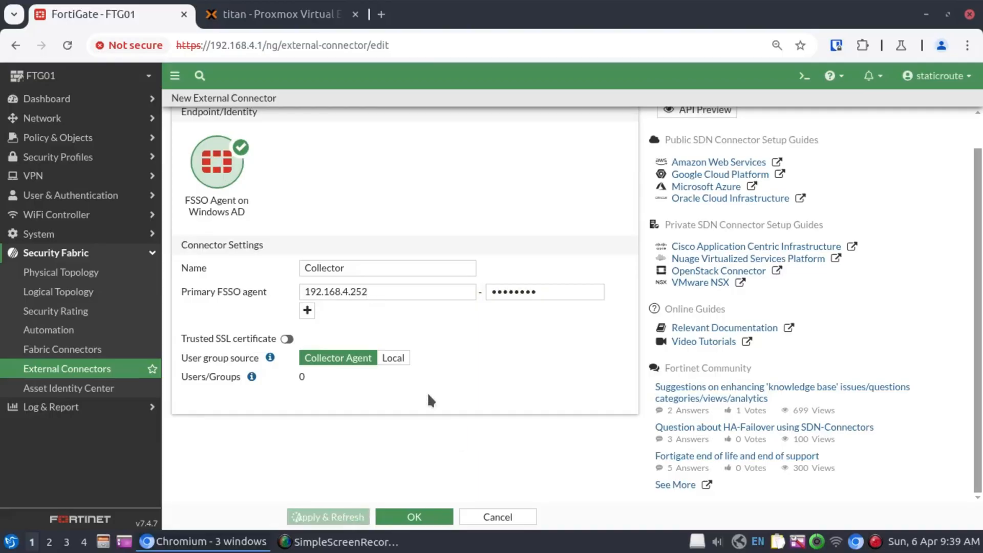
pyautogui.click(327, 517)
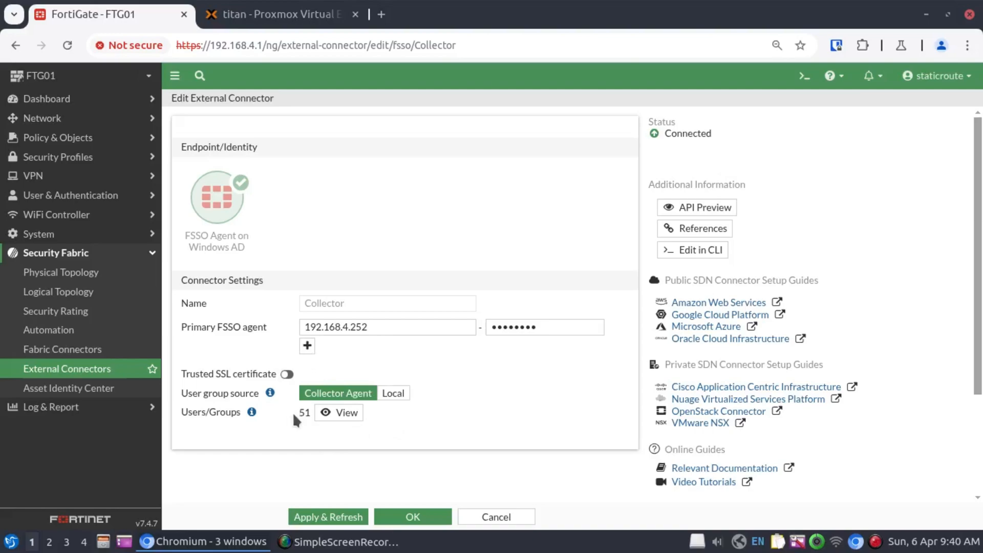
pyautogui.moveTo(314, 412)
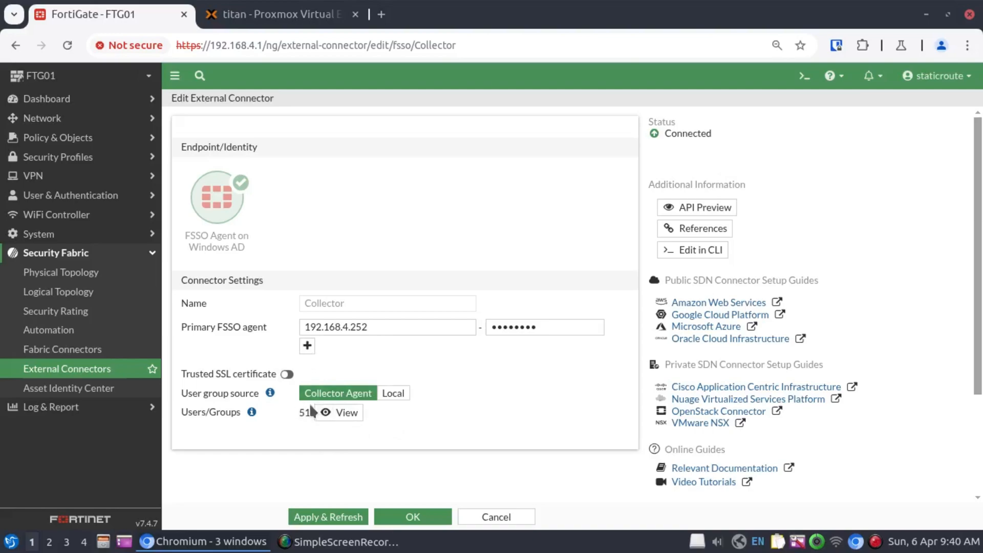
pyautogui.moveTo(350, 483)
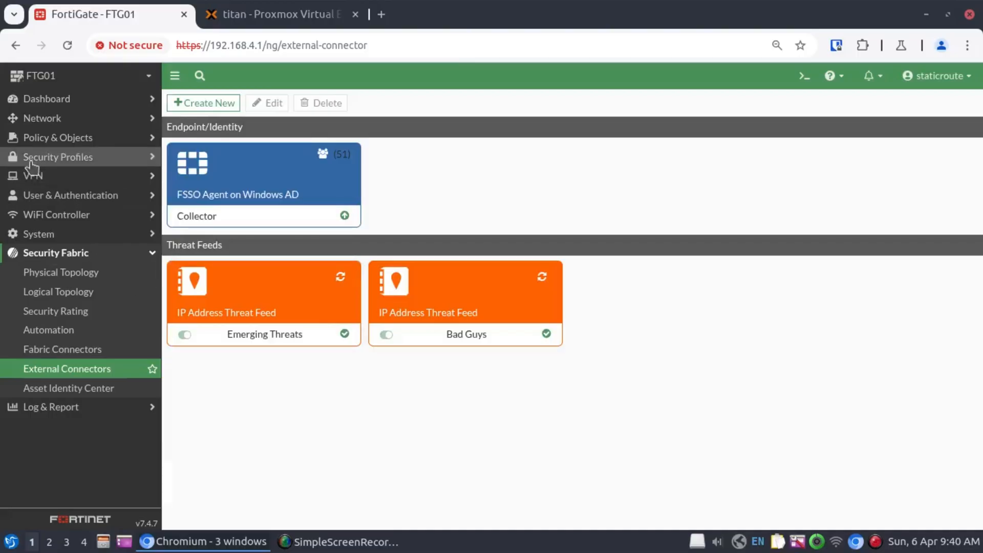
# Add user groups CAPTAINS and SYSTEM ADMINS to the Internet Access policy's Source
pyautogui.click(58, 137)
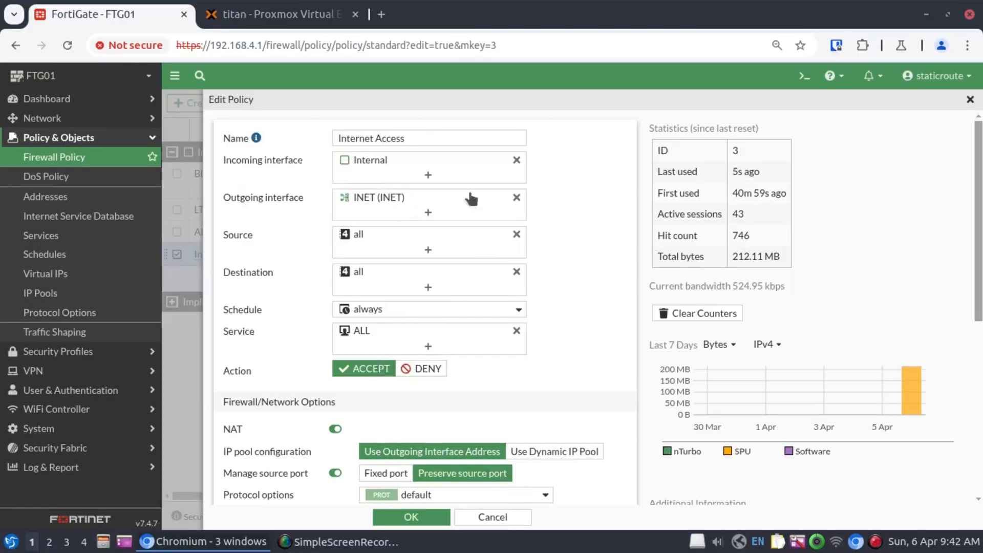
pyautogui.moveTo(428, 254)
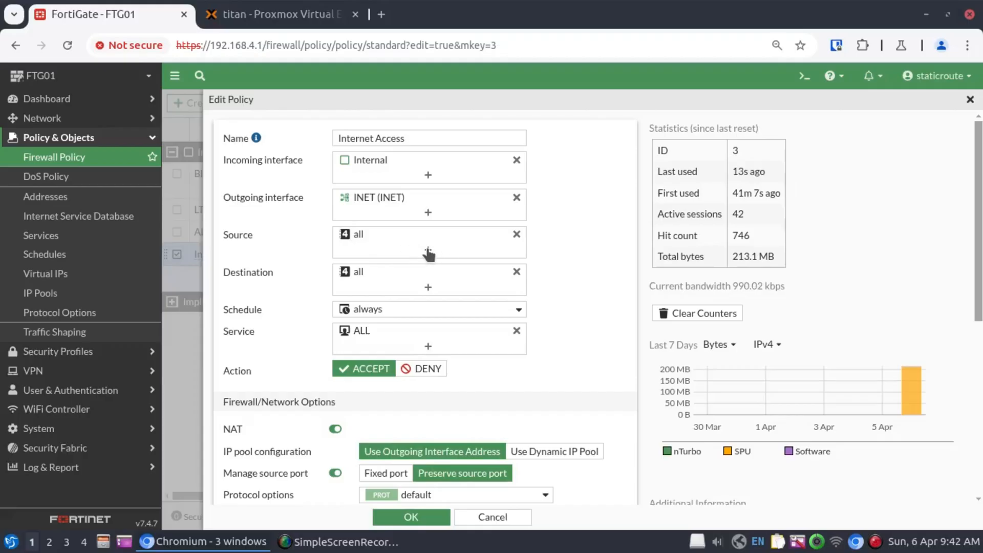
pyautogui.moveTo(388, 242)
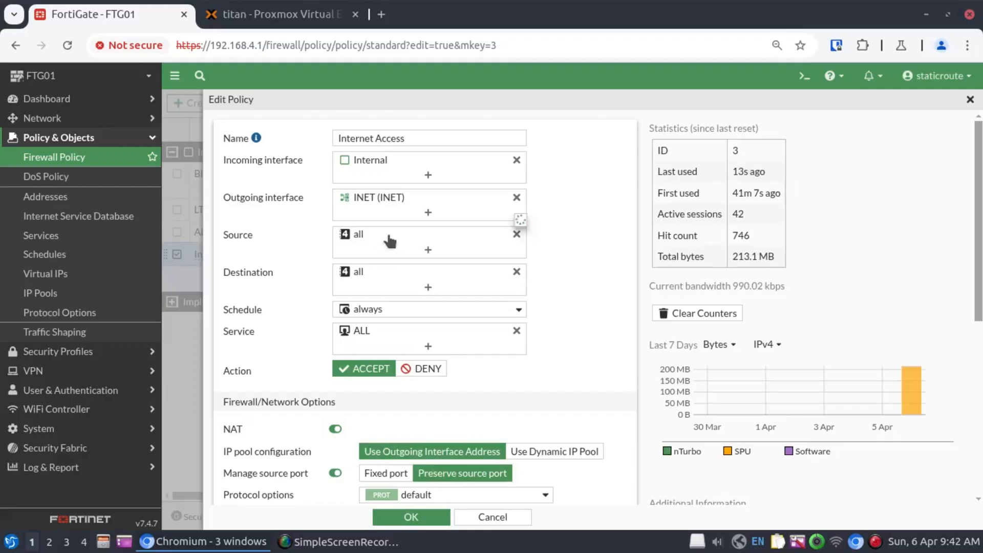
pyautogui.click(427, 250)
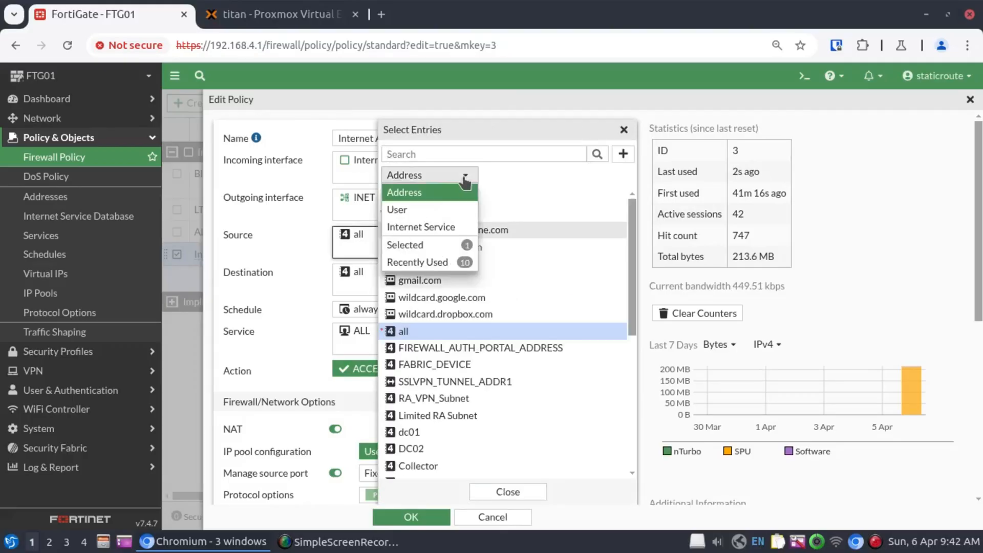
pyautogui.click(396, 210)
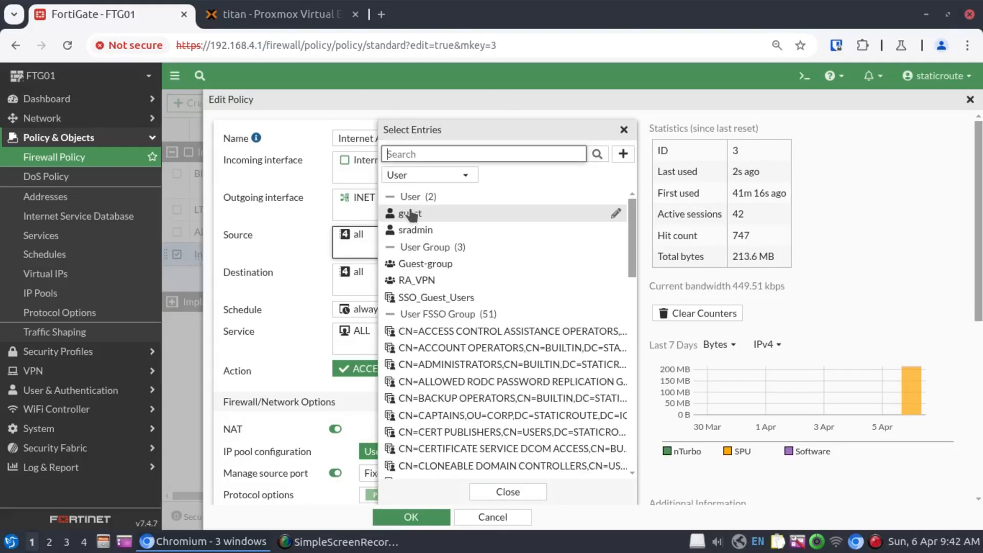
pyautogui.scroll(-3)
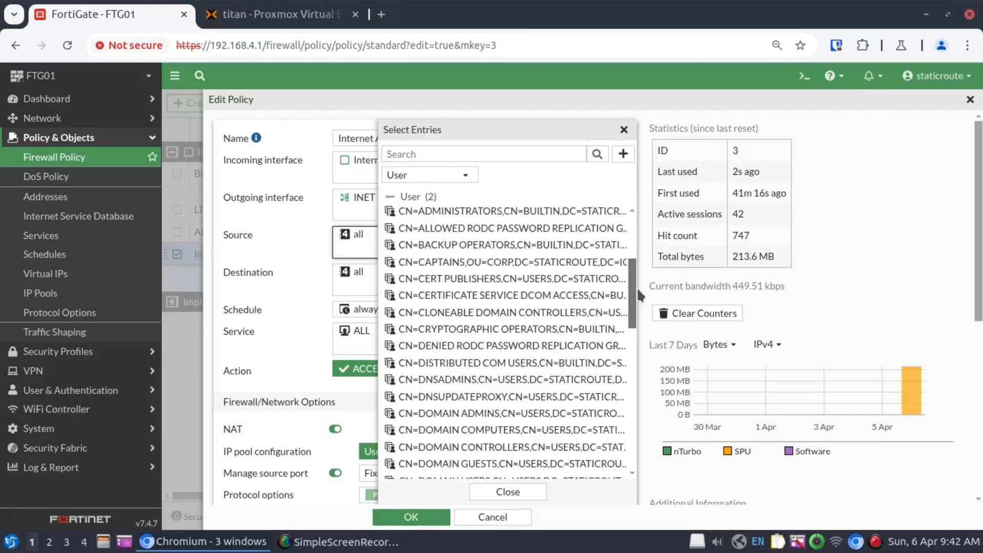
pyautogui.scroll(-3)
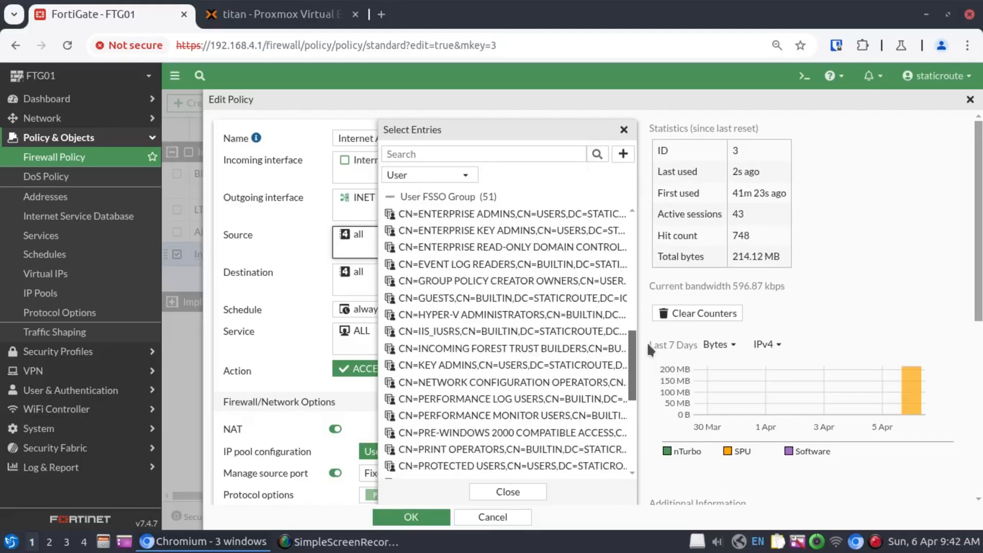
pyautogui.scroll(3)
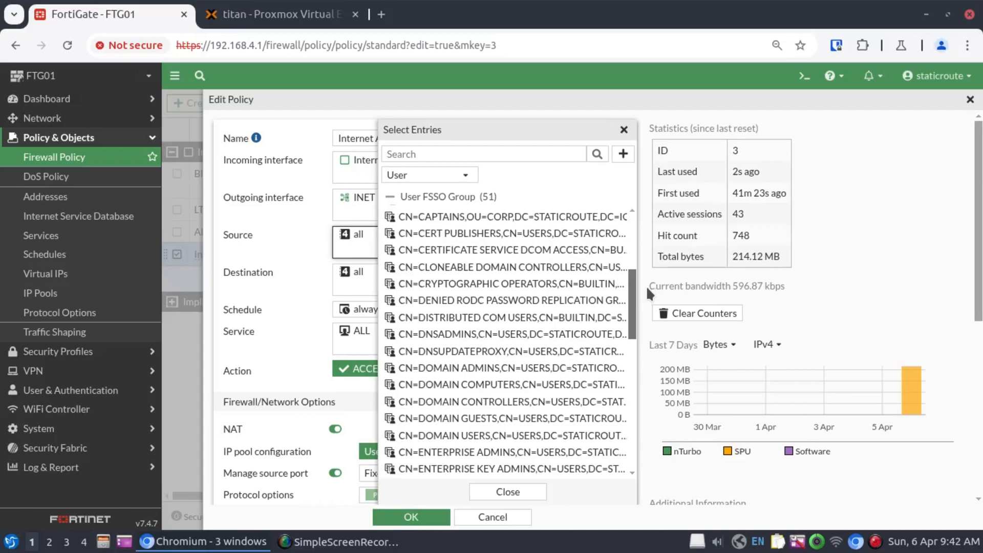
pyautogui.moveTo(447, 216)
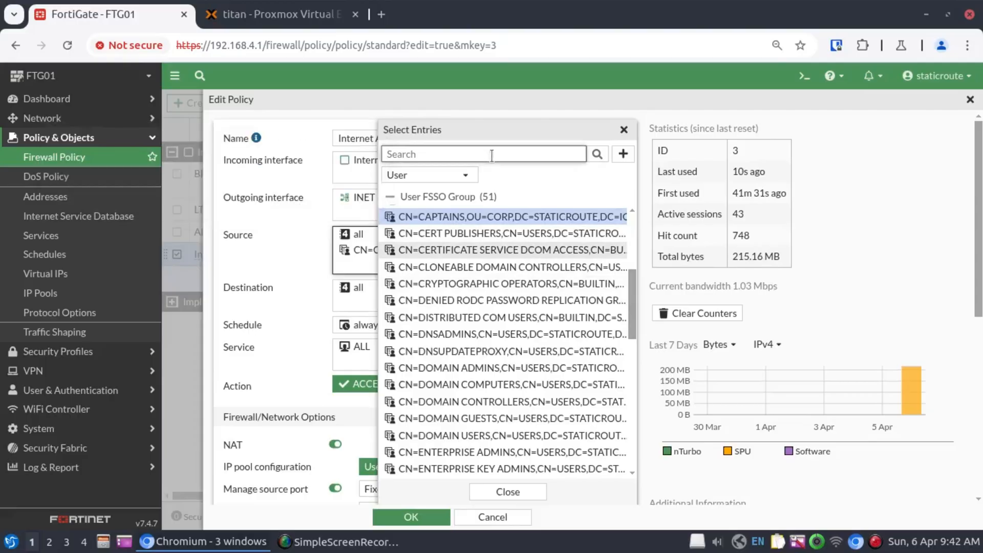
pyautogui.write('sys')
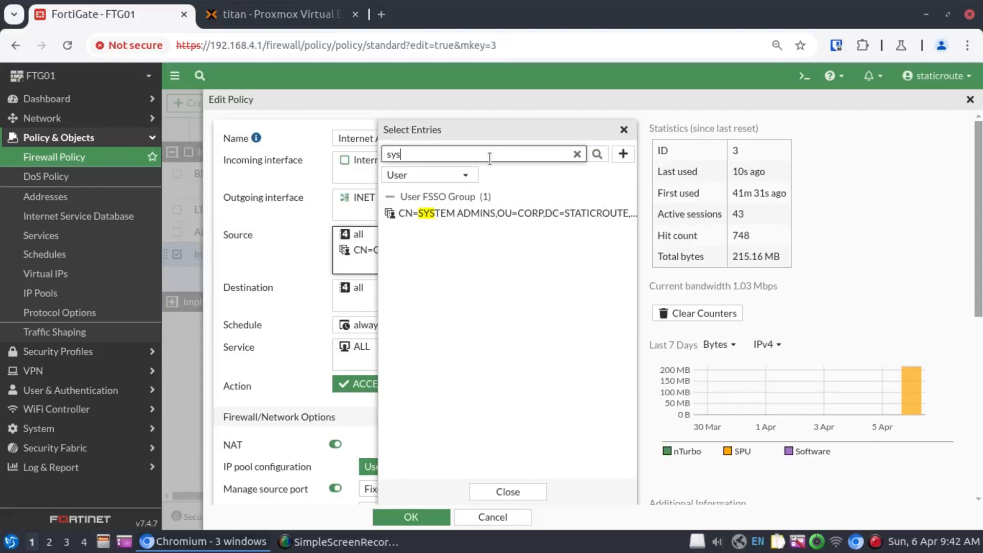
pyautogui.click(411, 517)
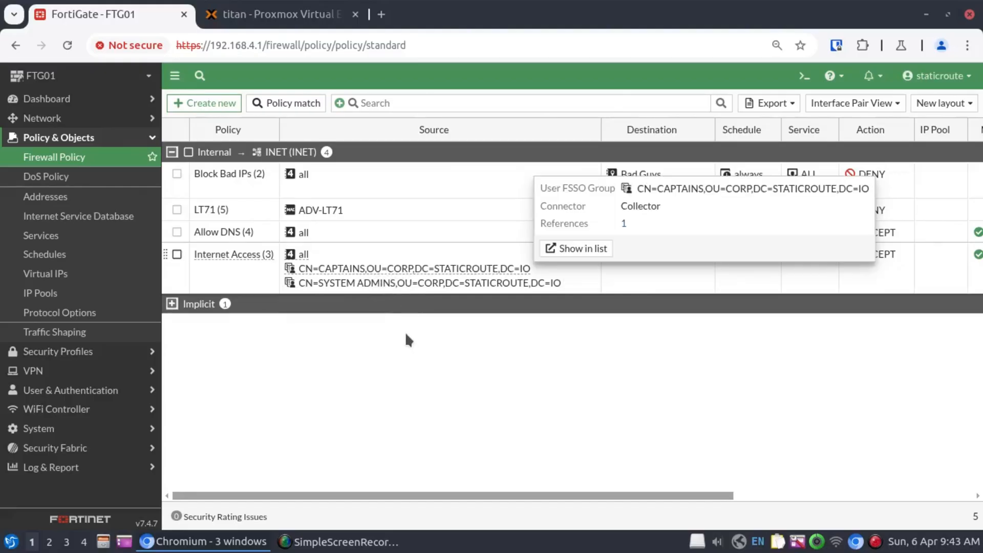
pyautogui.moveTo(374, 278)
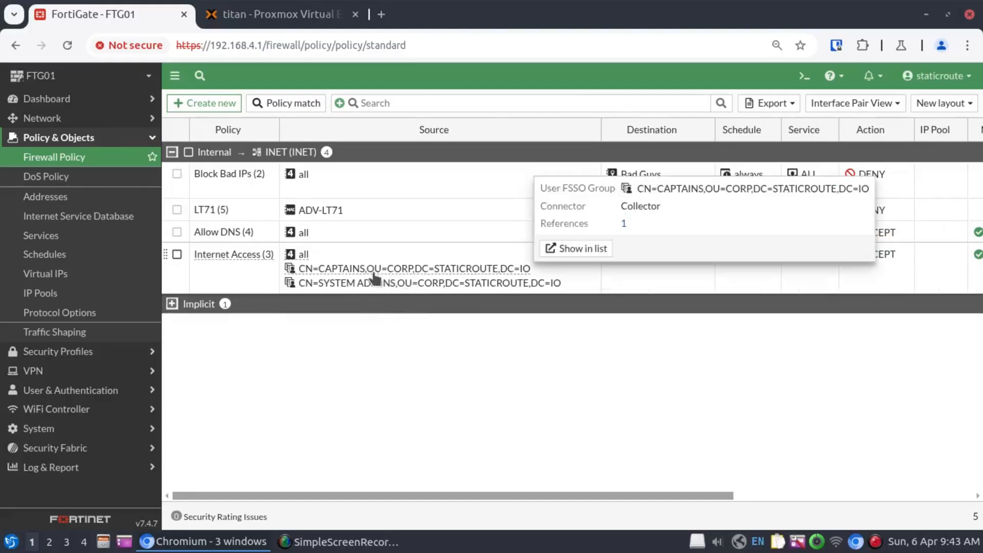
pyautogui.moveTo(344, 291)
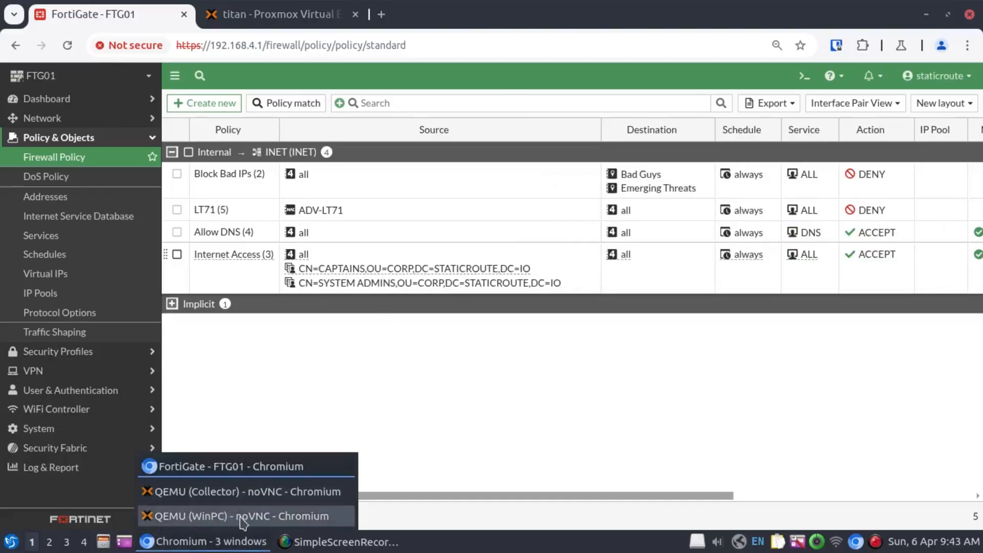
# Sign in to the Windows PC and open websites including YouTube in Edge
pyautogui.click(243, 515)
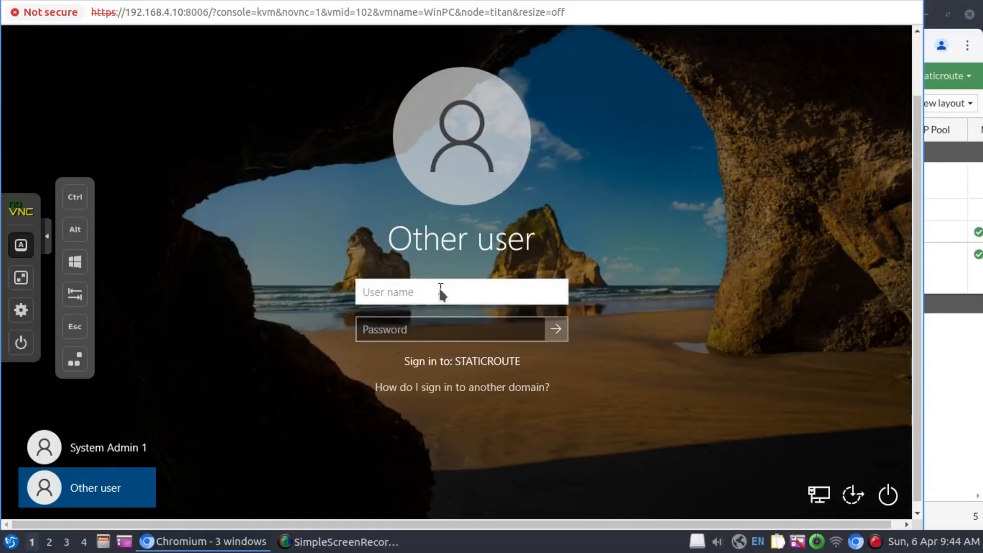
pyautogui.write('sys')
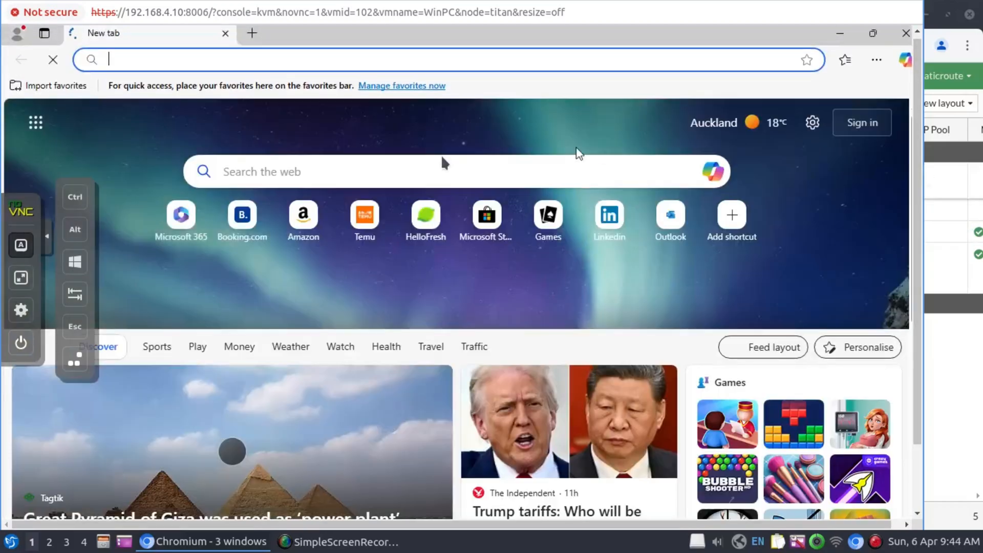
pyautogui.moveTo(244, 270)
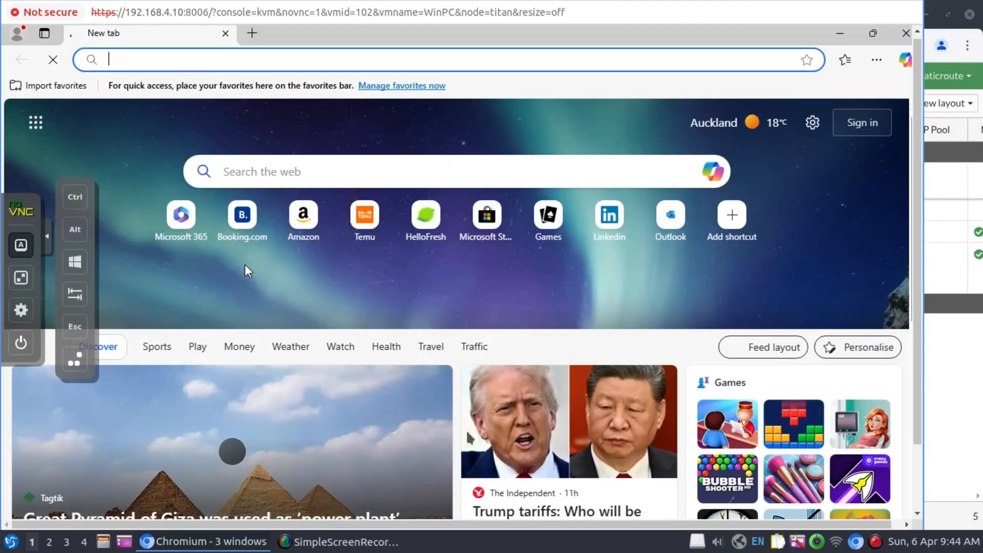
pyautogui.scroll(-3)
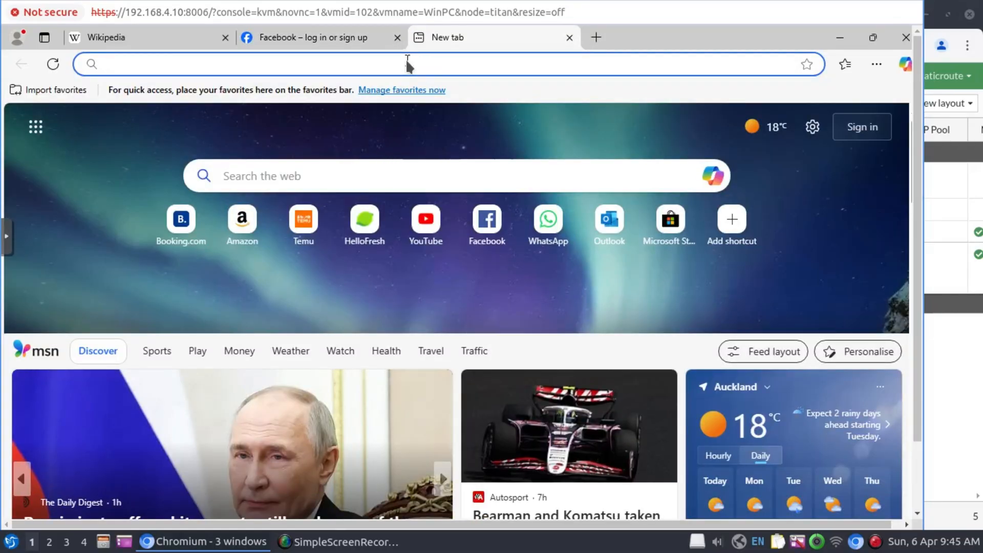
pyautogui.click(425, 219)
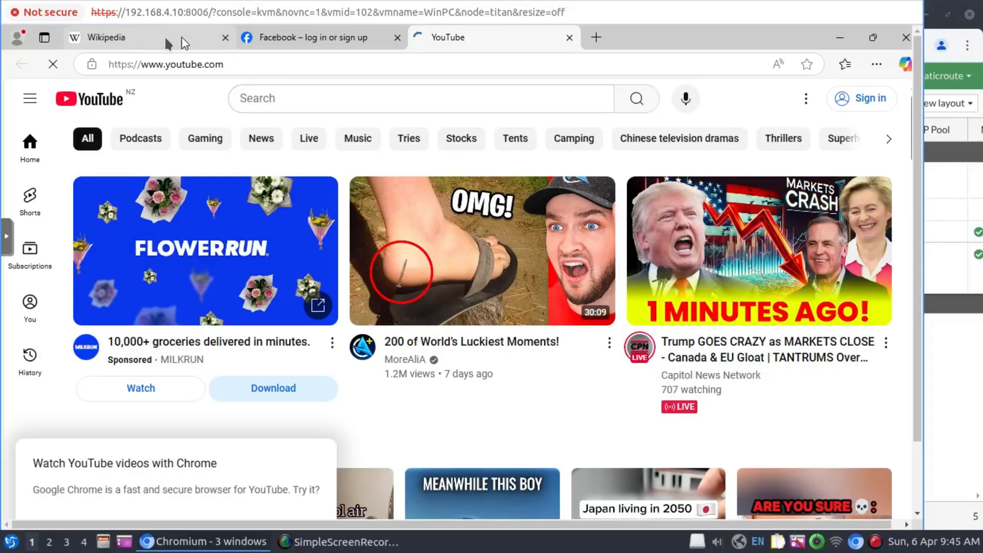
# Close and reopen Edge, confirming the wikipedia.com and bbc.com tabs time out
pyautogui.click(307, 37)
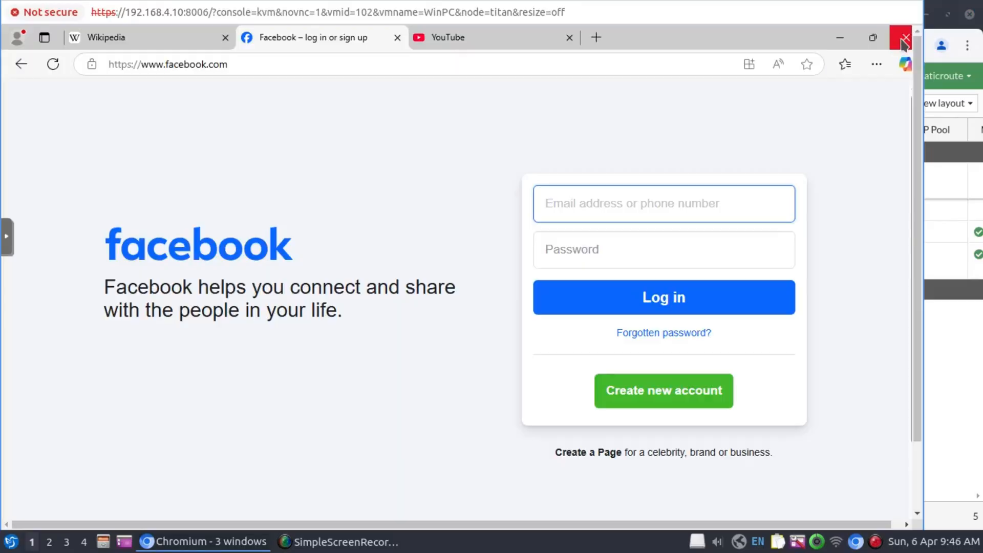
pyautogui.click(903, 37)
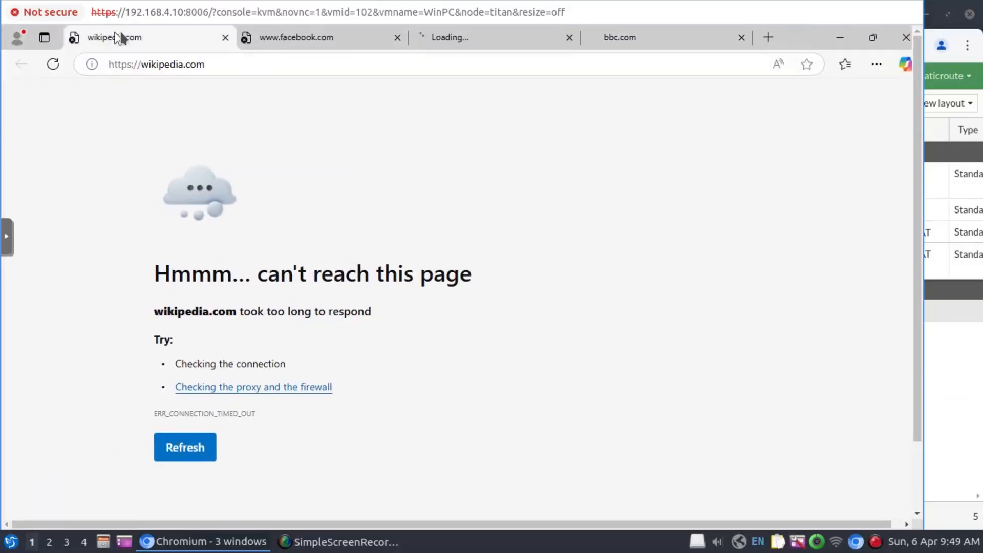
pyautogui.click(619, 37)
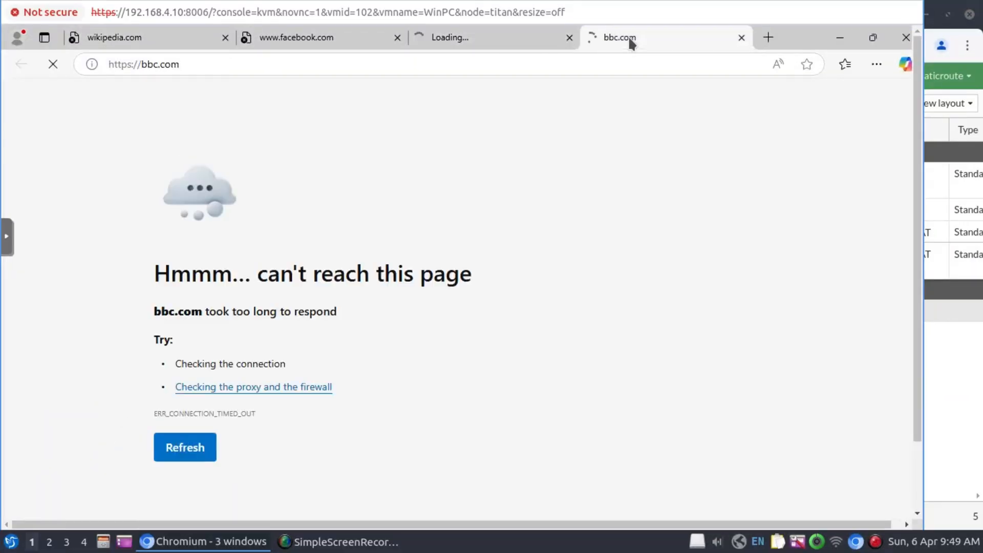
pyautogui.click(114, 37)
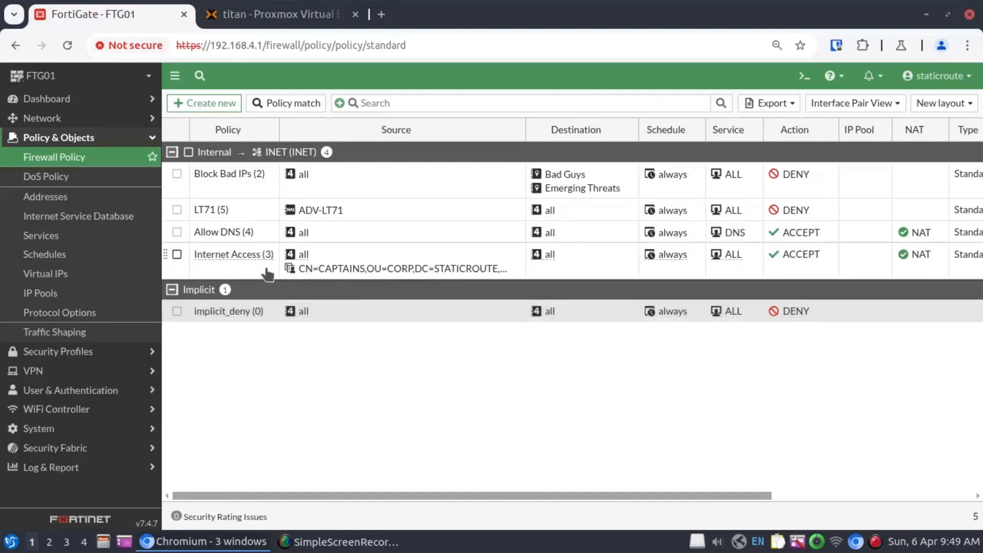
pyautogui.moveTo(338, 275)
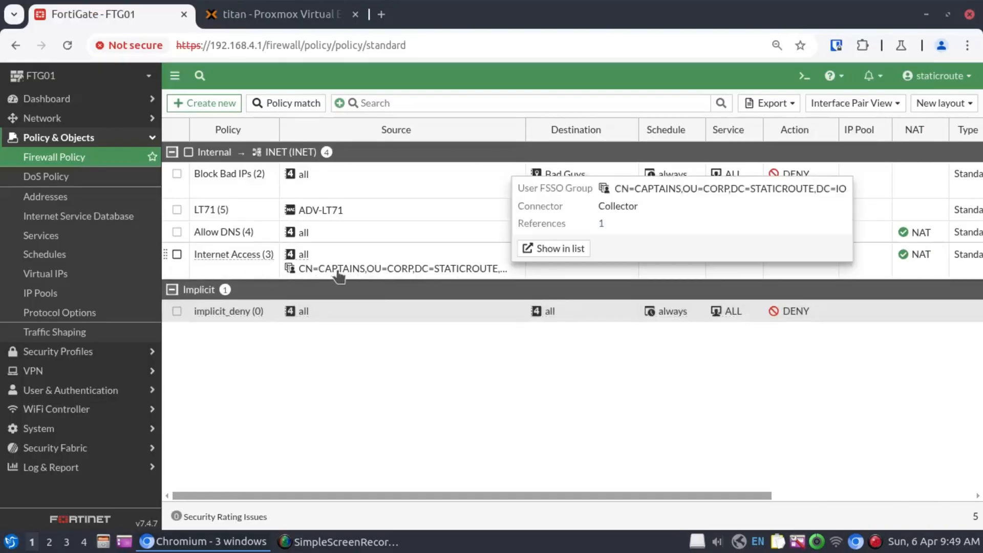
pyautogui.moveTo(355, 276)
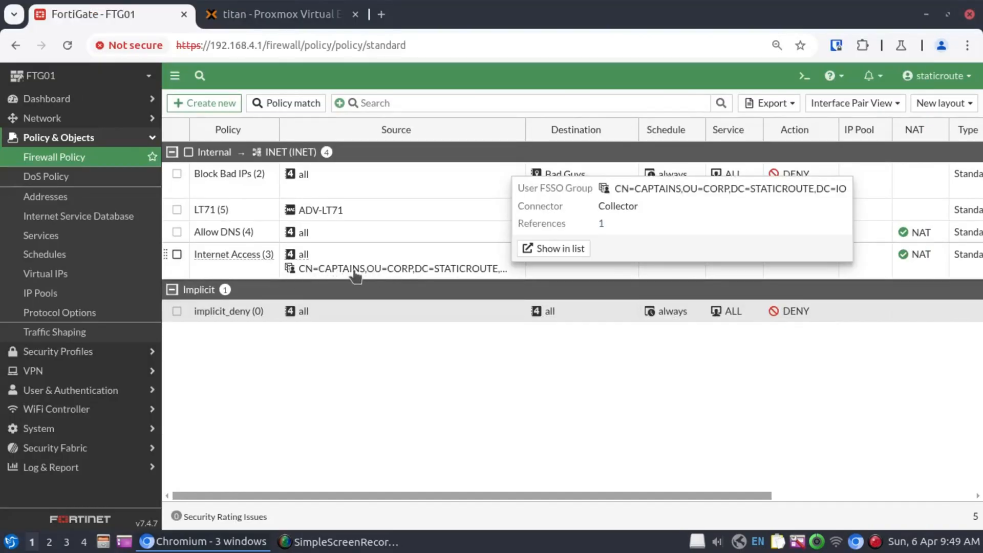
pyautogui.moveTo(335, 368)
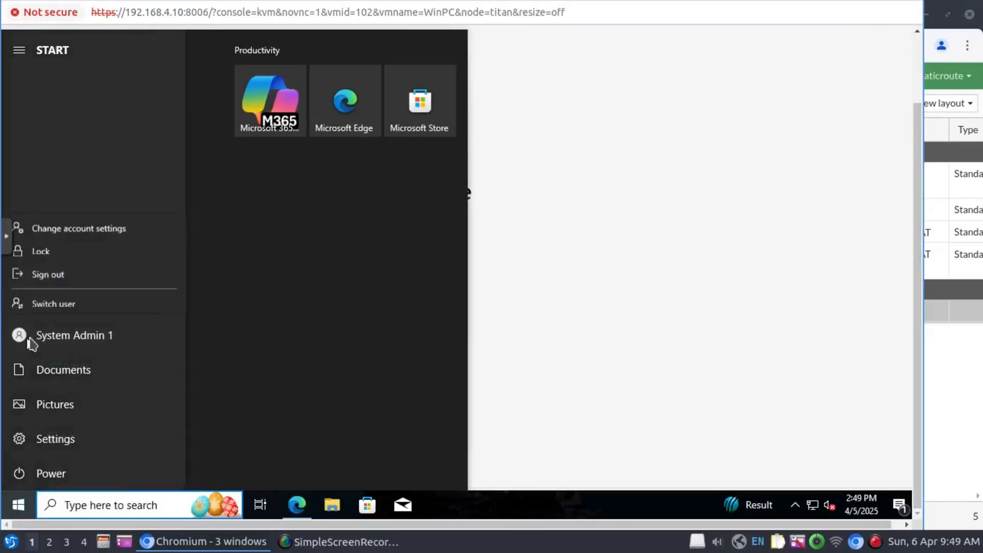
# Sign out and sign back in to Windows as a different domain user
pyautogui.click(40, 250)
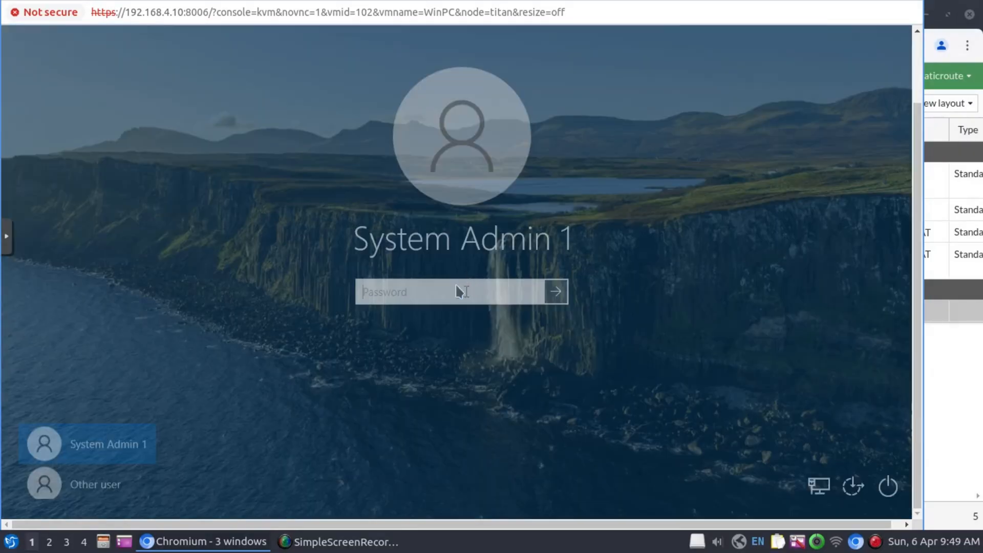
pyautogui.click(95, 484)
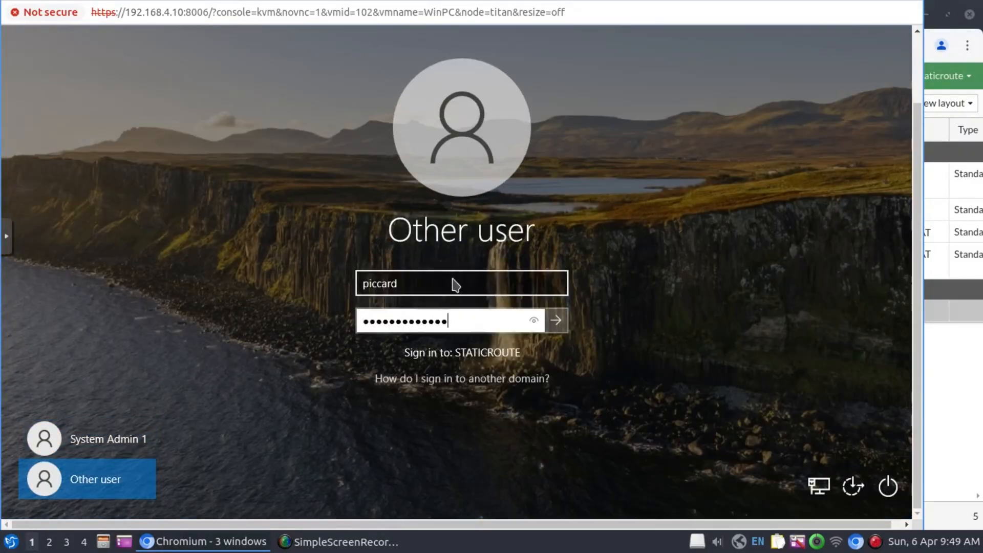
pyautogui.click(554, 319)
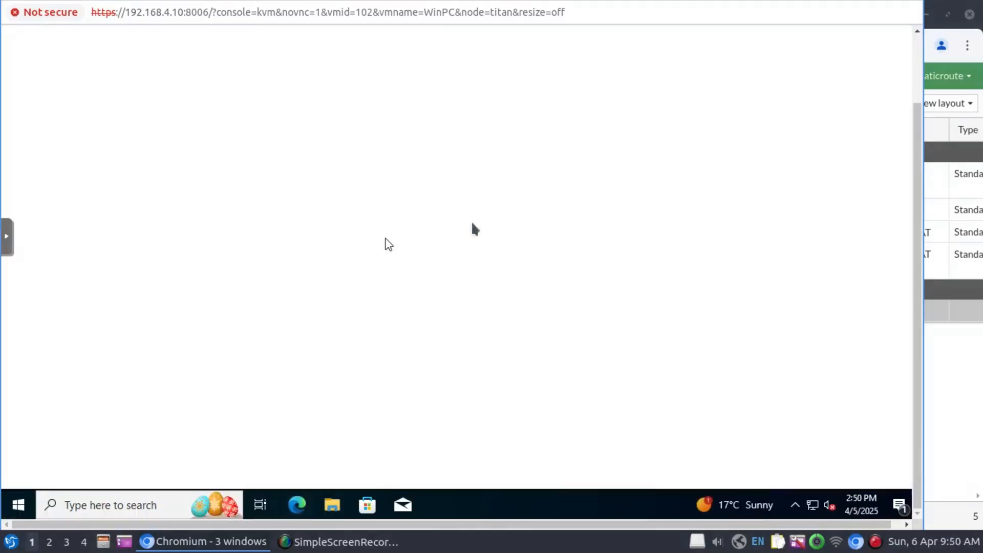
# Open Edge and load the Booking.com shortcut, then view the YouTube tab
pyautogui.click(252, 36)
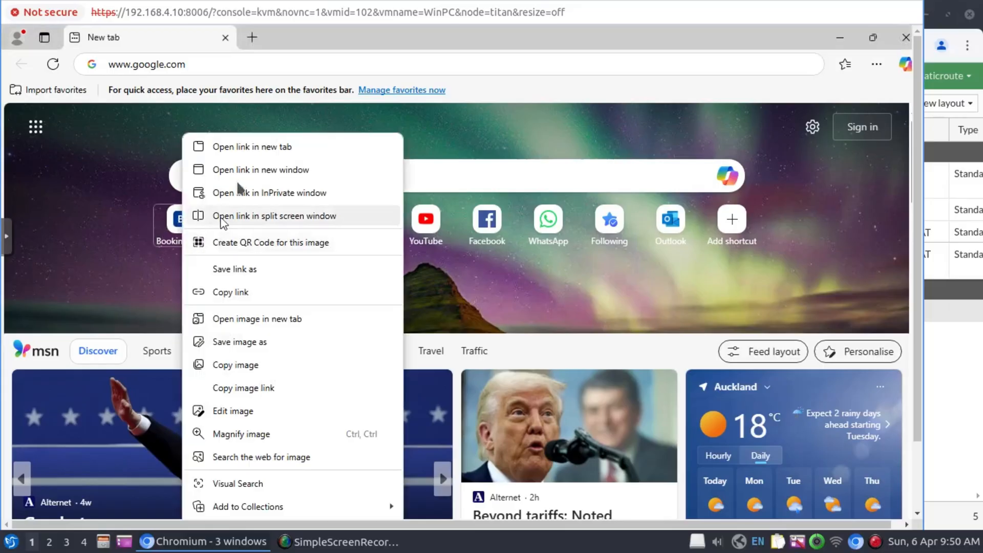
pyautogui.click(252, 147)
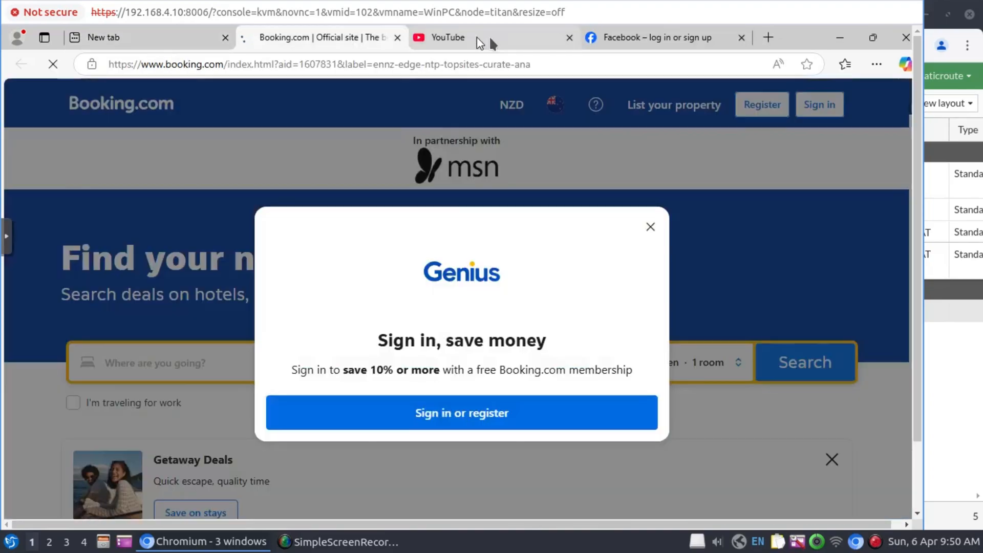
pyautogui.click(649, 38)
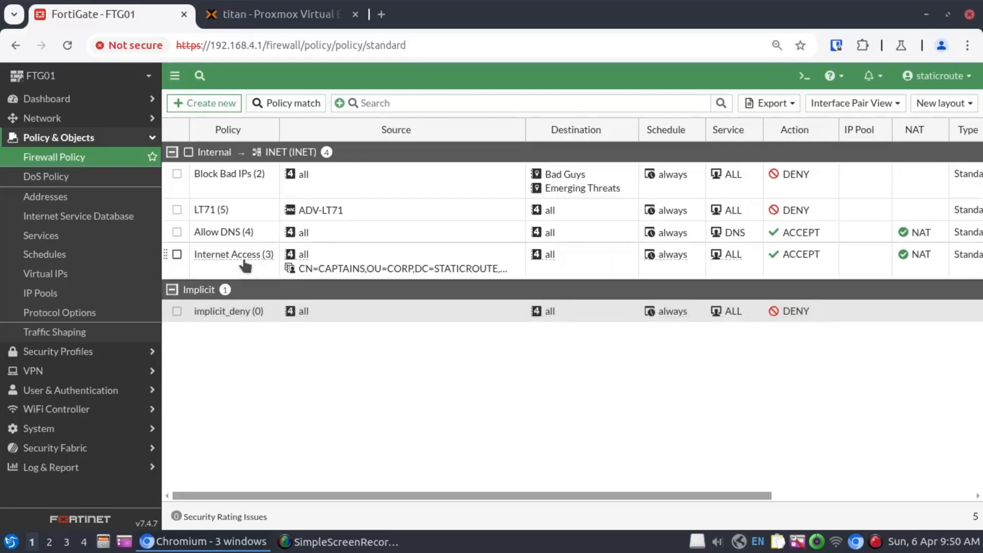
# Show matching forward traffic logs for the Internet Access policy
pyautogui.rightClick(233, 254)
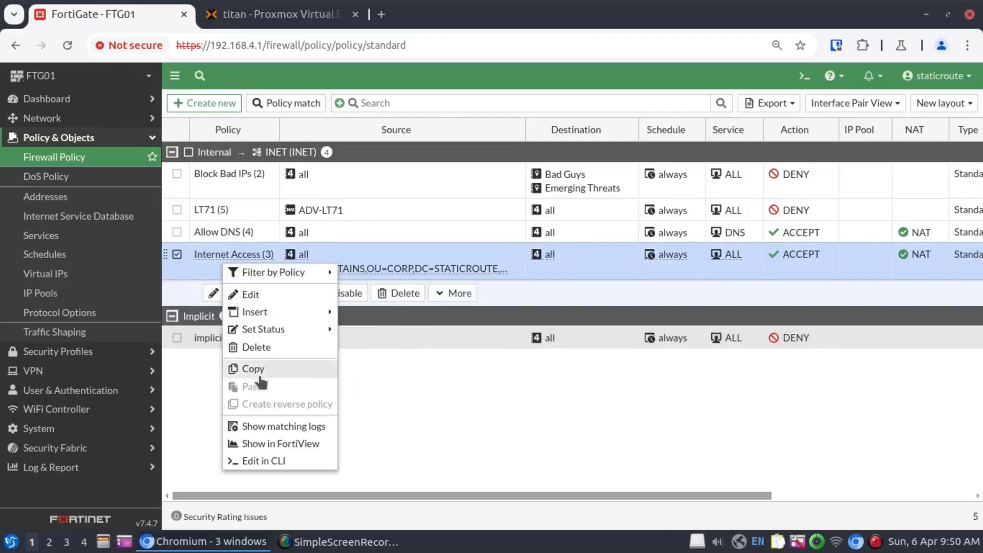
pyautogui.click(285, 427)
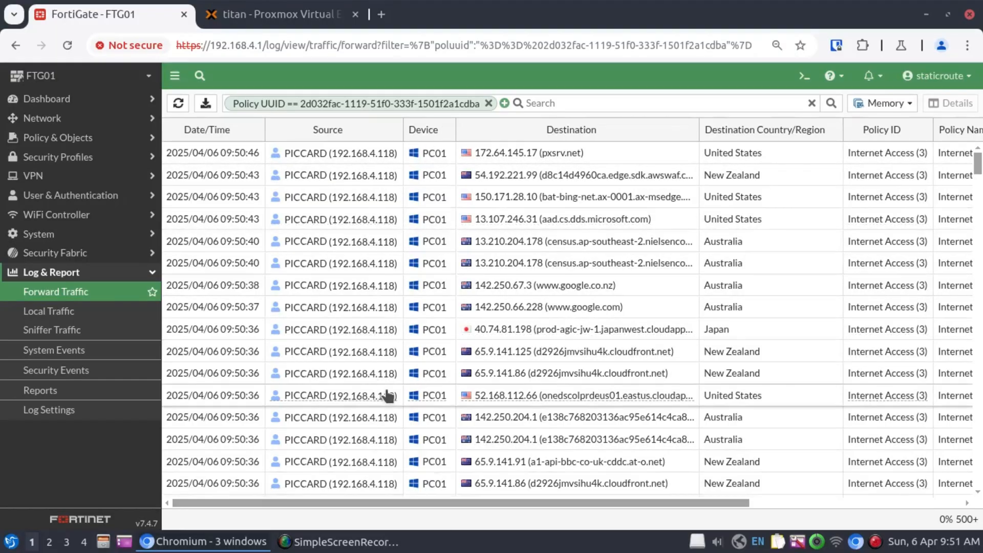
pyautogui.moveTo(467, 517)
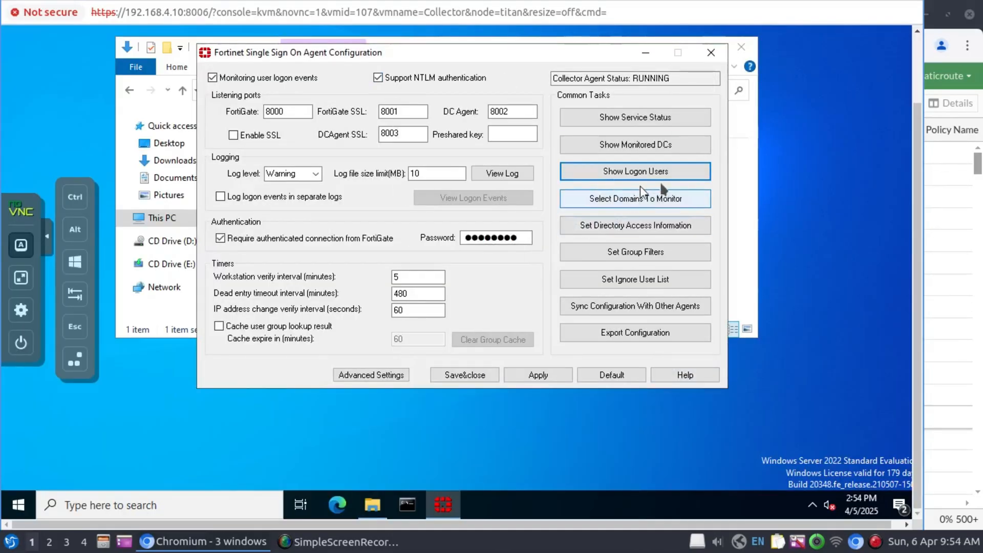
pyautogui.moveTo(684, 176)
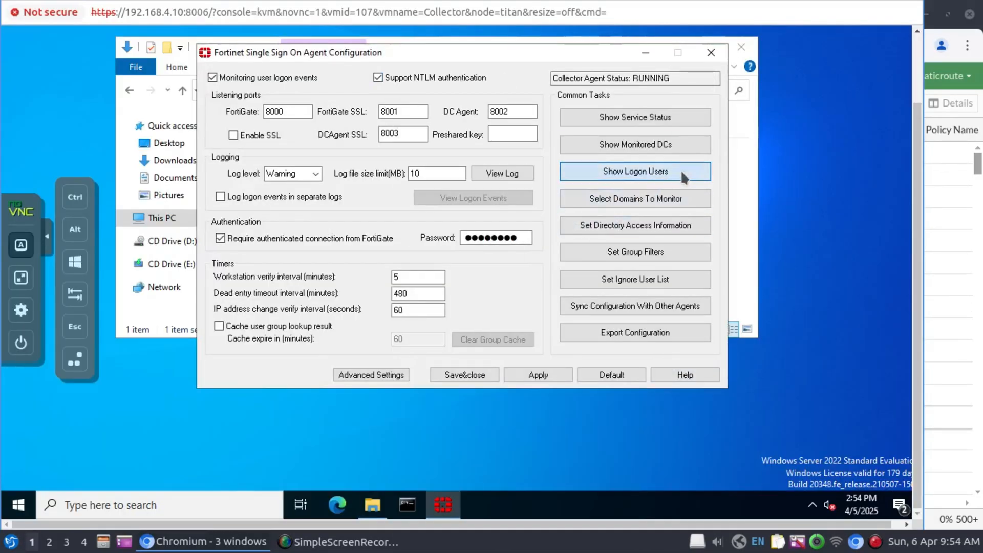
# Show logon users in the FSSO Agent Configuration window
pyautogui.click(635, 171)
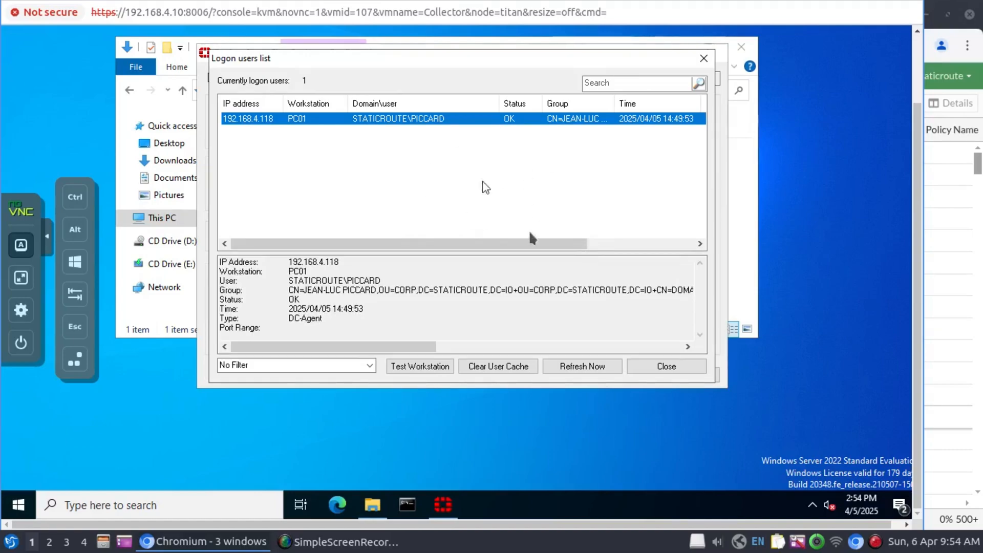
pyautogui.moveTo(514, 168)
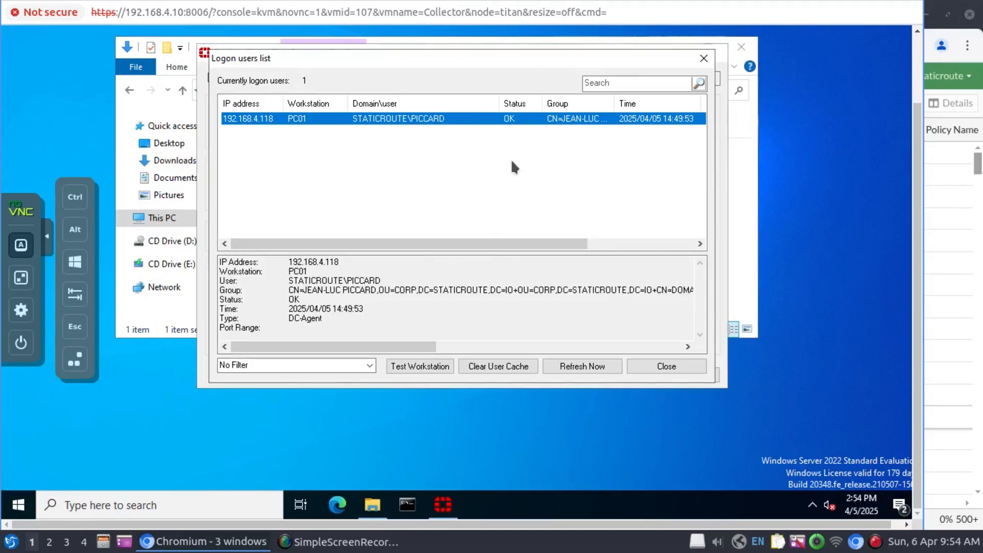